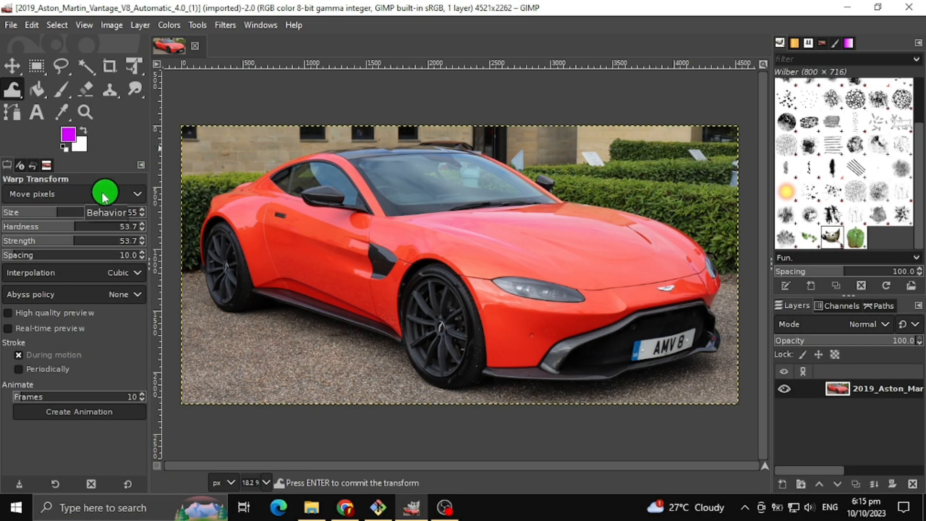
mouse_move(84, 199)
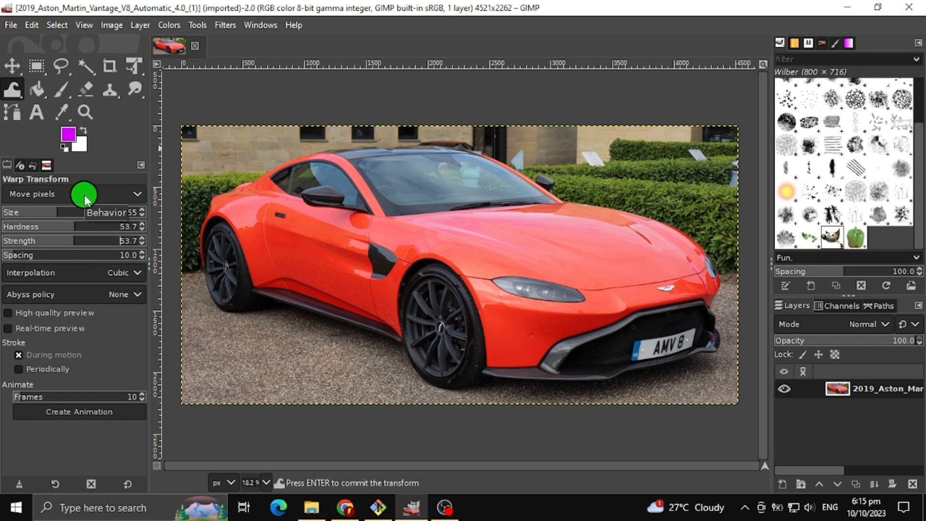
Step: With Move pixels behaviour, bend the windscreen pillar toward the door and smear the side vent toward the fender
click(74, 194)
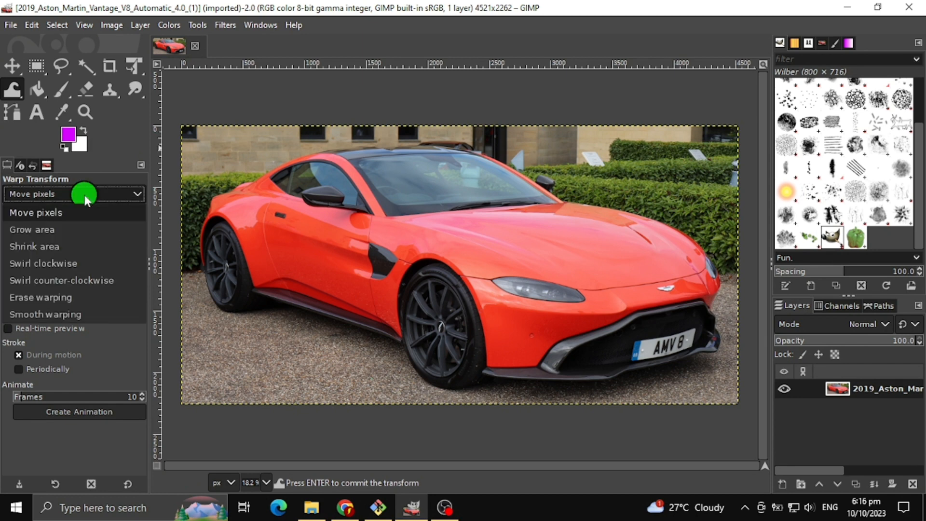
mouse_move(83, 214)
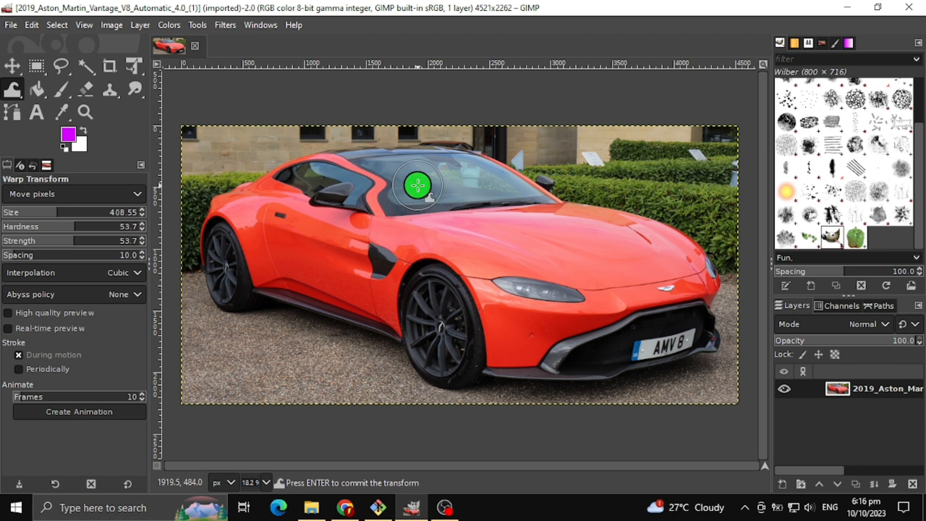
drag(418, 185, 369, 233)
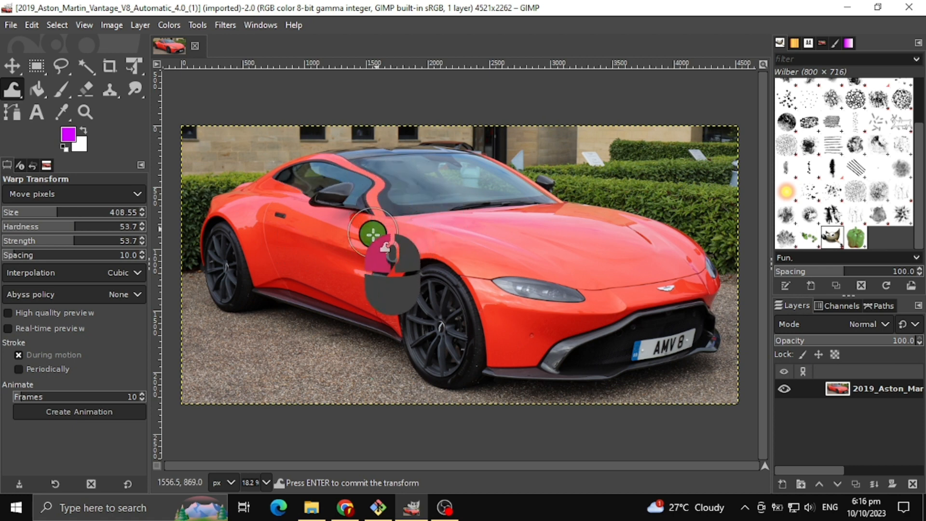
drag(371, 233, 384, 278)
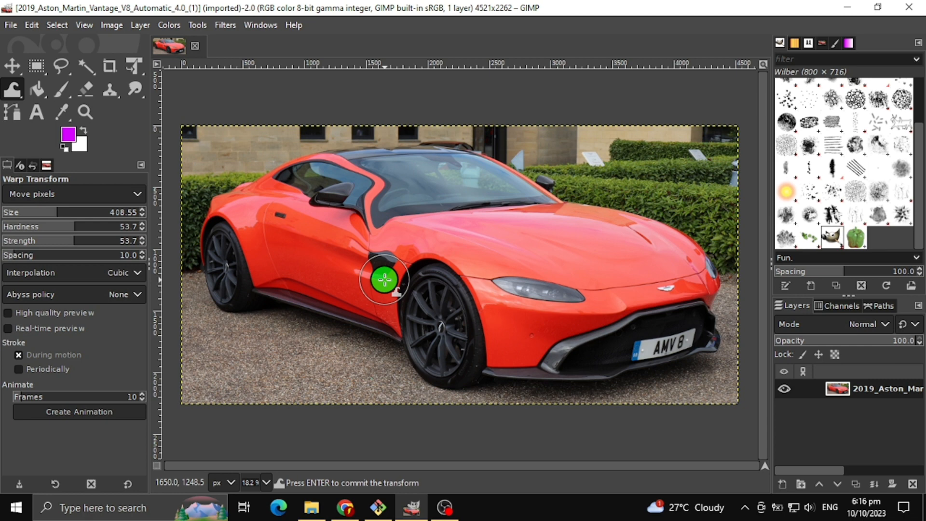
drag(384, 279, 481, 258)
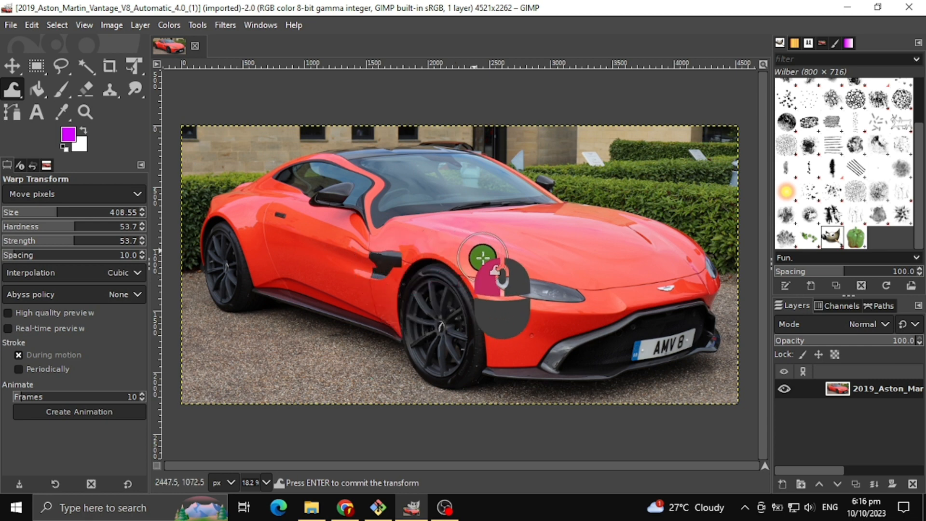
drag(481, 258, 501, 291)
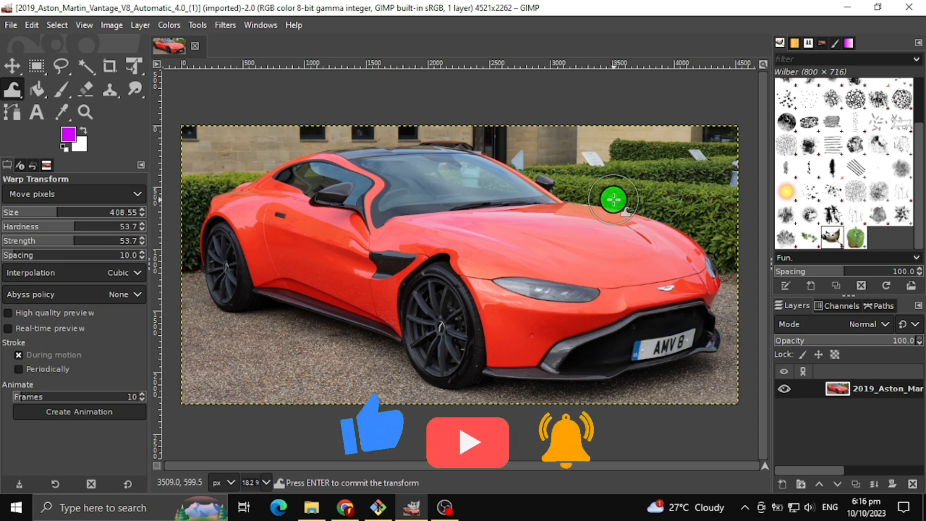
Step: Smear the licence plate lettering downward until it is unreadable
drag(612, 200, 666, 328)
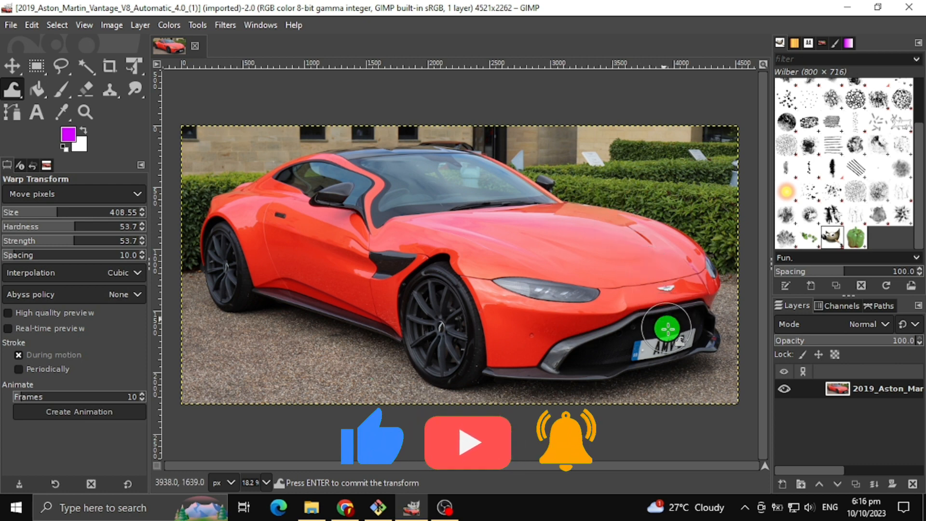
drag(666, 325, 640, 348)
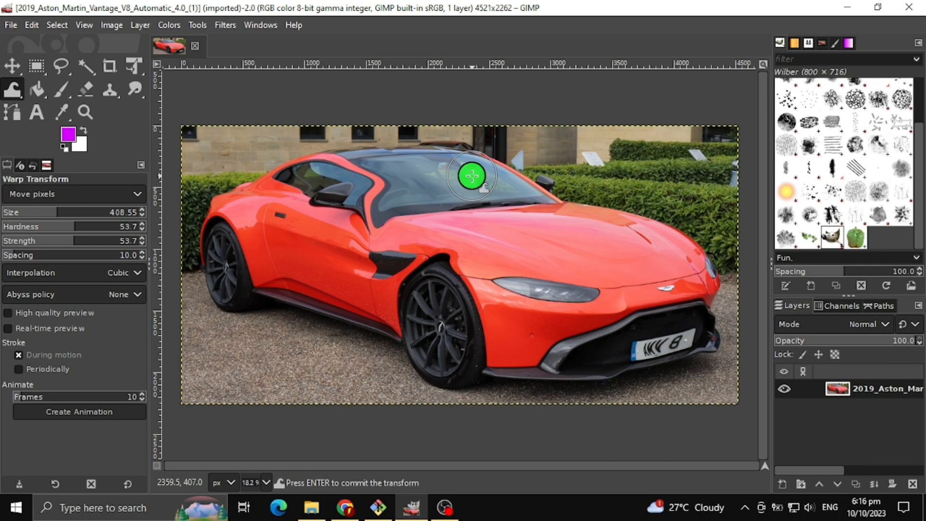
mouse_move(159, 147)
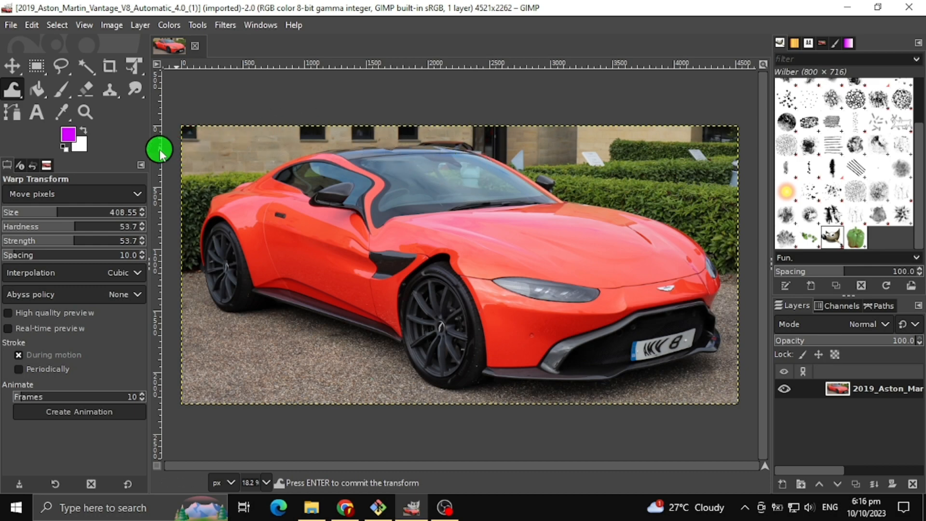
Step: Switch the warp behaviour to Grow area and grow the pixels around the windscreen pillar
click(72, 193)
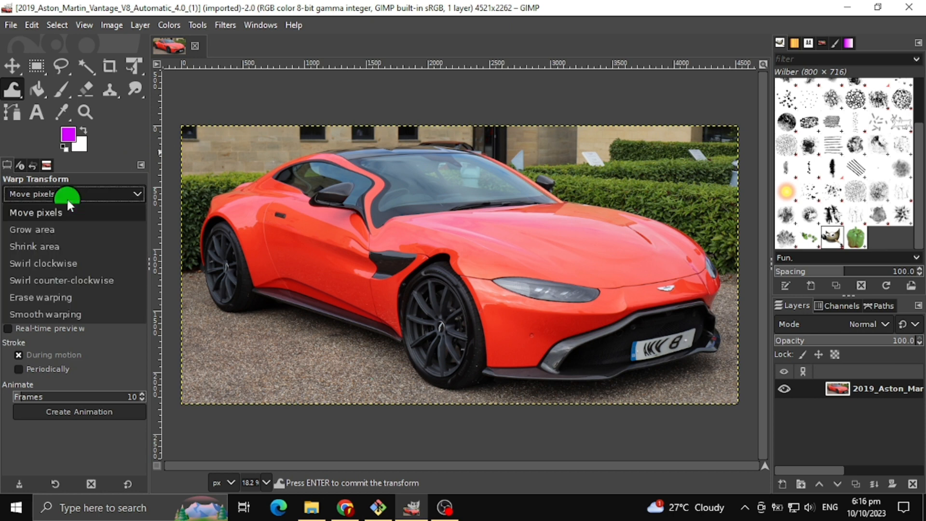
click(32, 230)
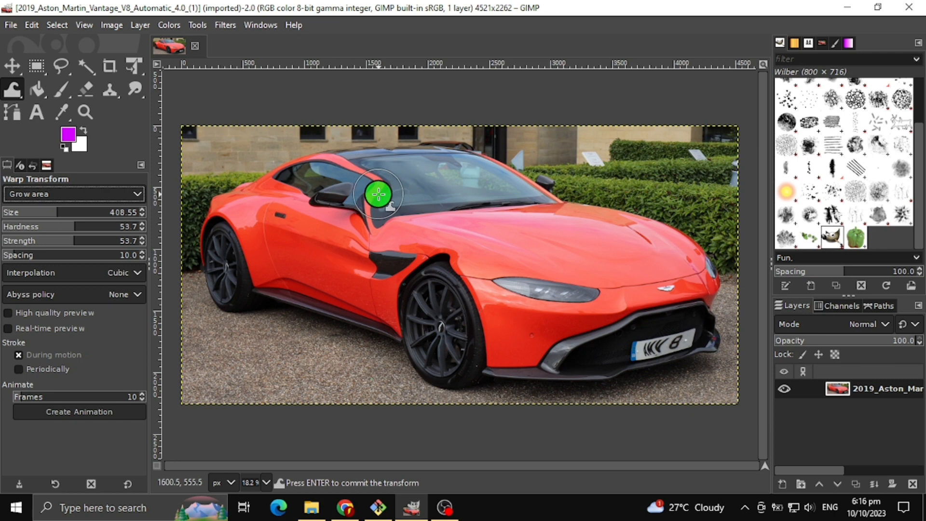
drag(378, 193, 504, 219)
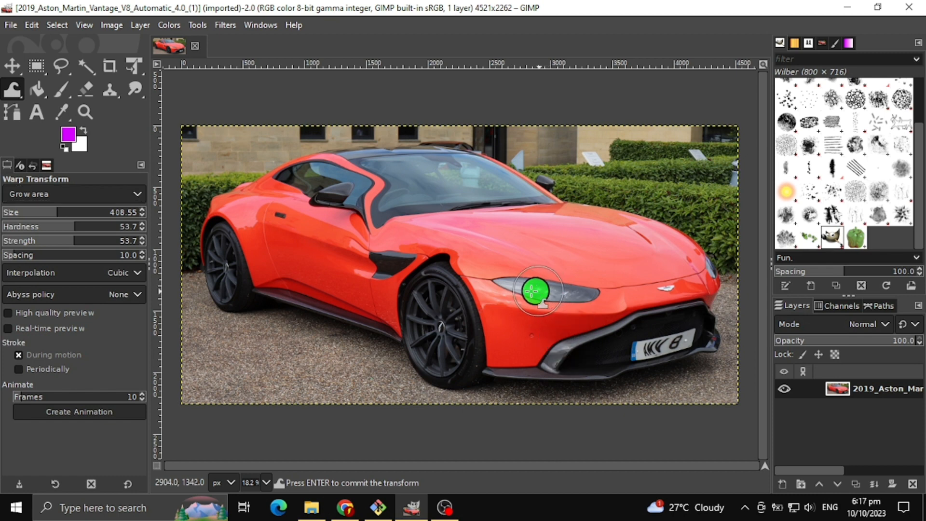
Step: Swell the near headlight into a large grey blob stretching toward the wheel arch and grille
drag(535, 291, 528, 303)
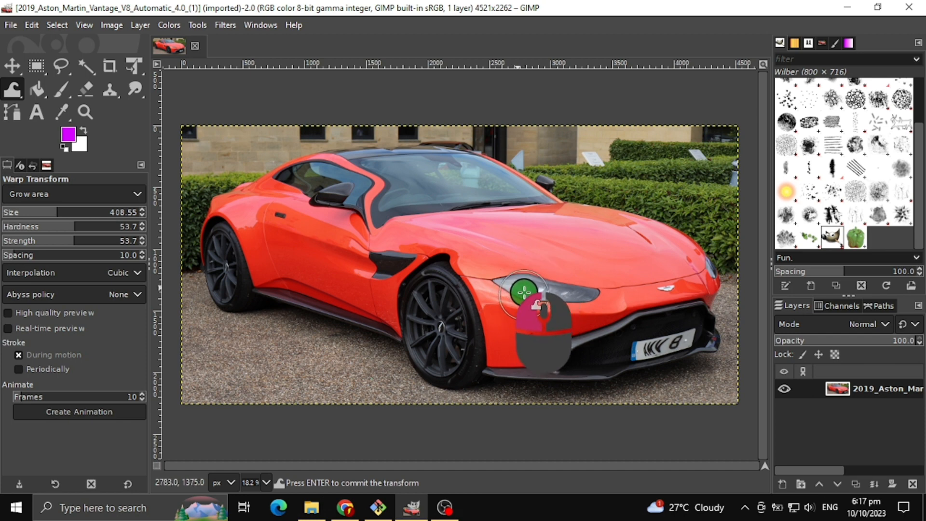
drag(526, 289, 514, 272)
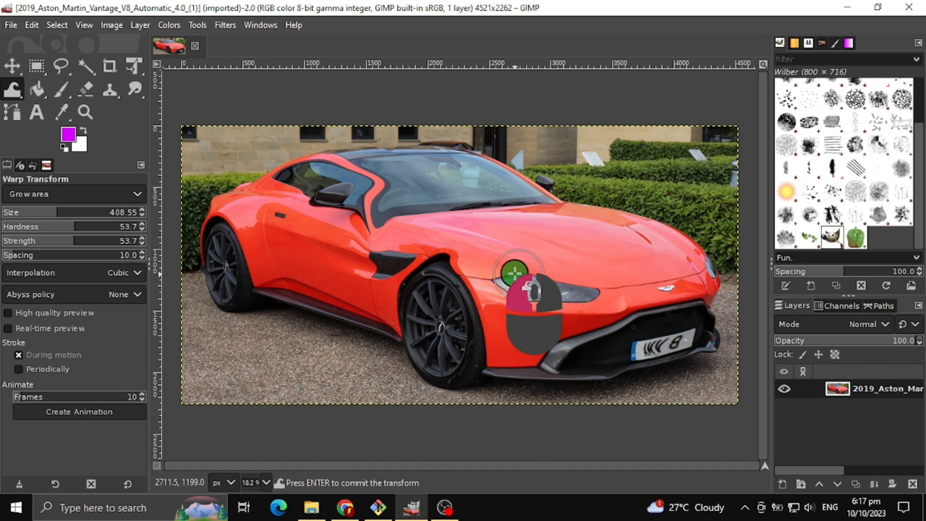
drag(514, 273, 487, 286)
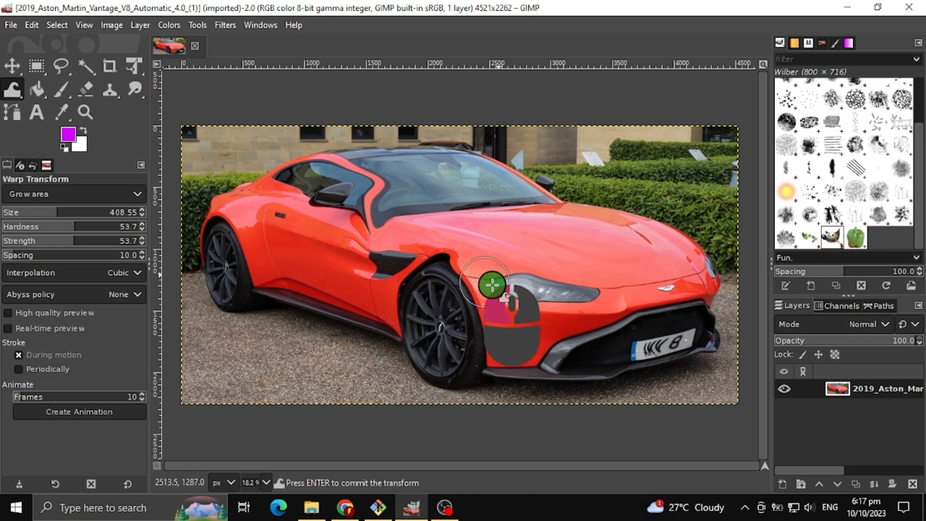
drag(487, 285, 602, 254)
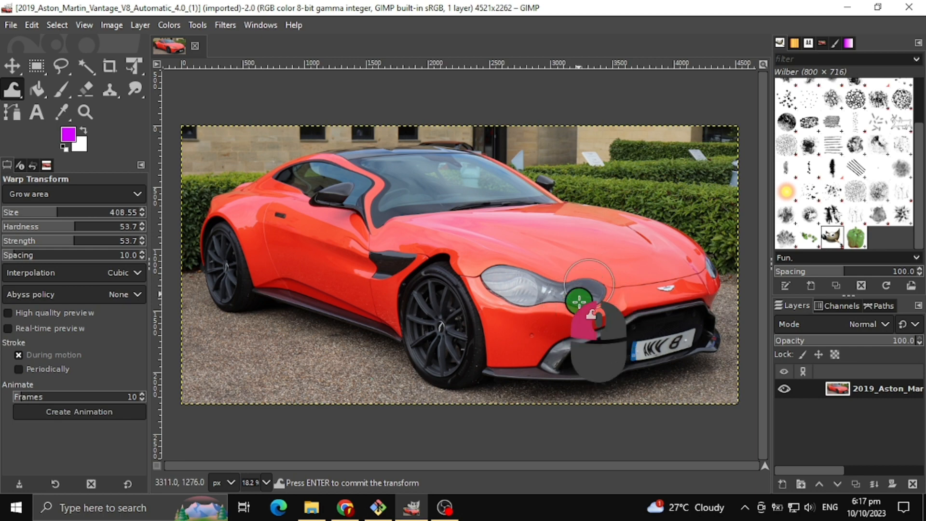
drag(585, 297, 649, 272)
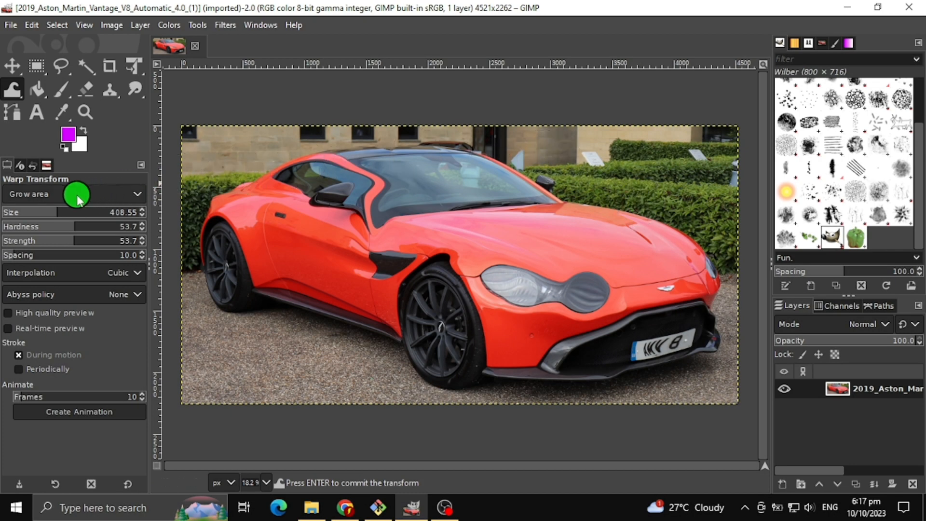
Step: Switch to Shrink area and pinch the side vent and the stretched headlight's inner end thinner
click(74, 194)
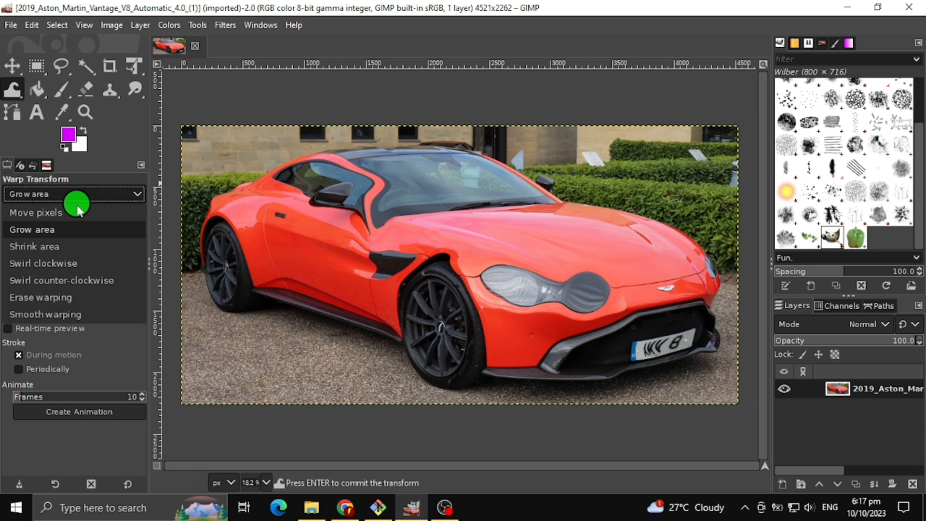
mouse_move(75, 254)
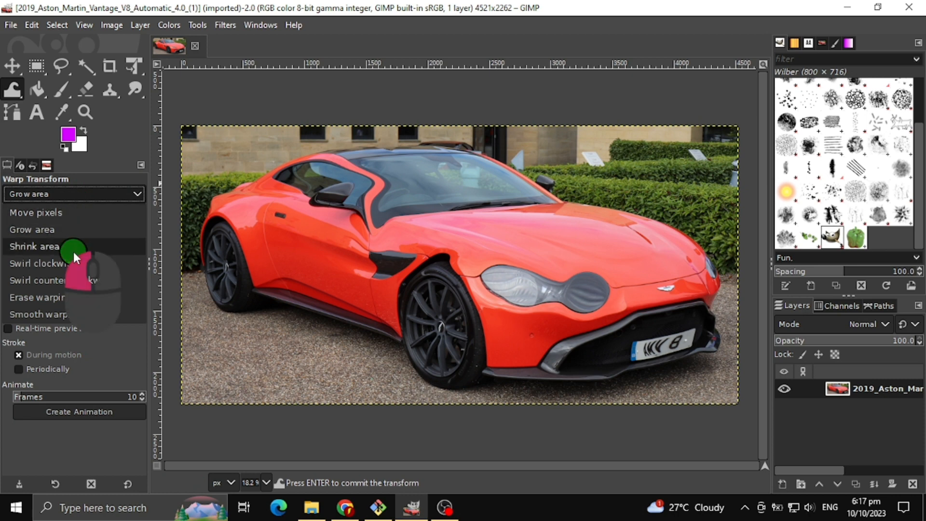
click(36, 246)
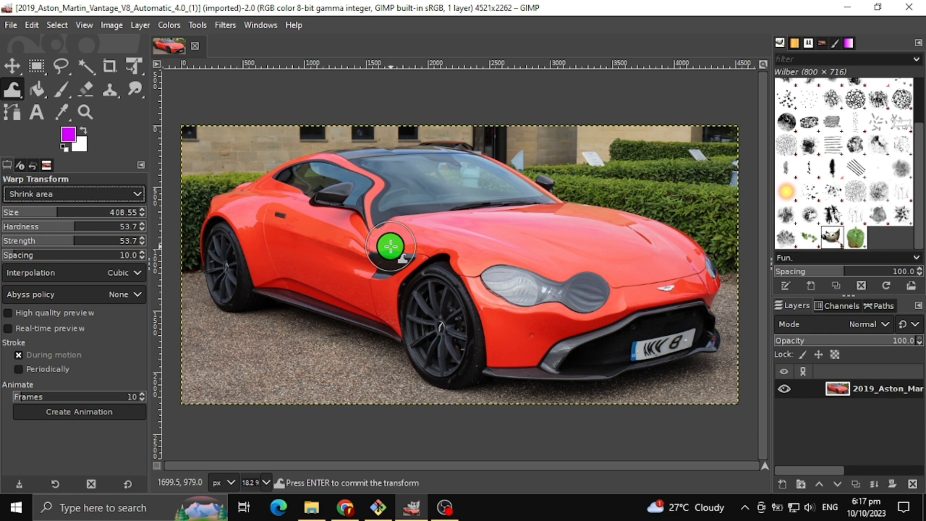
drag(389, 247, 575, 247)
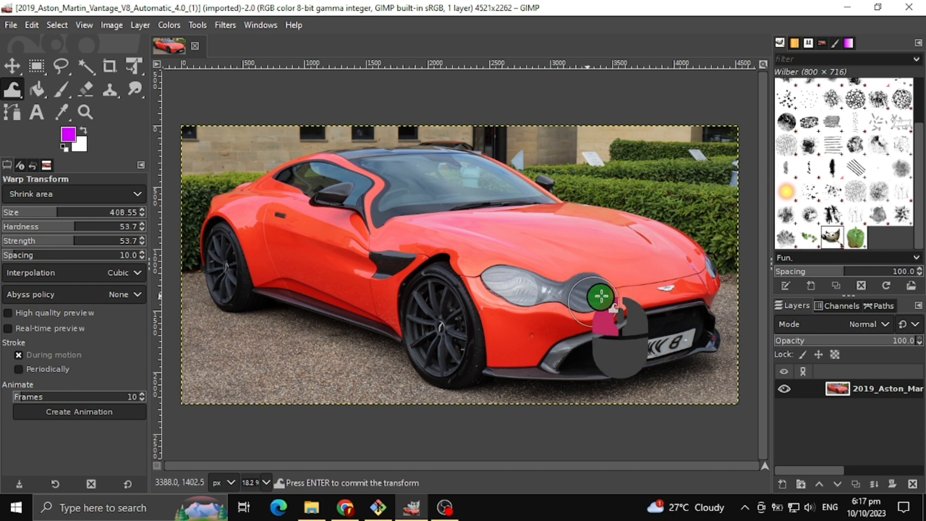
drag(599, 295, 621, 291)
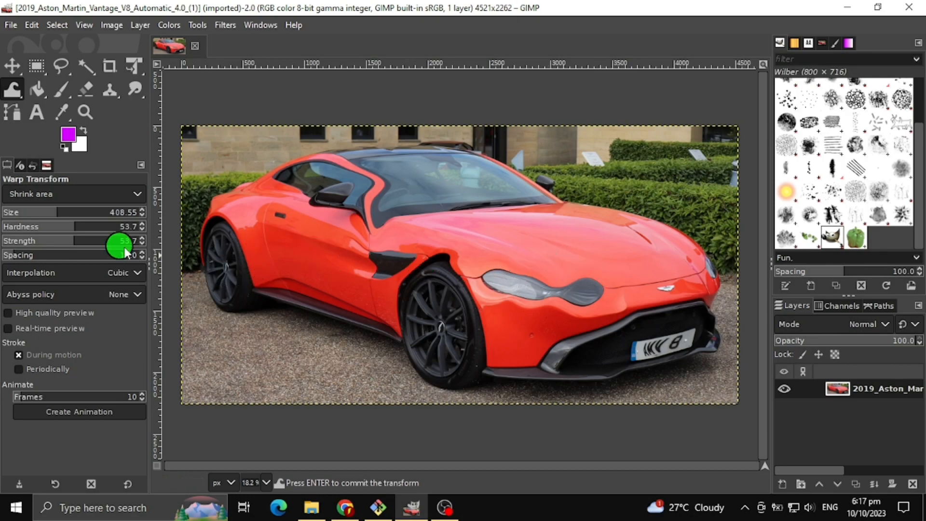
Step: Switch to Swirl clockwise and twist the front wheel spokes into a spiral
click(74, 194)
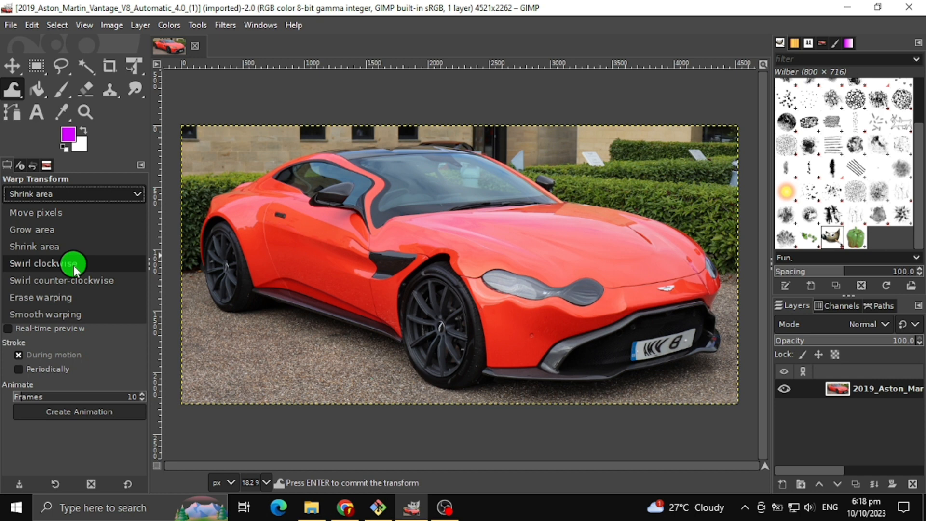
click(40, 264)
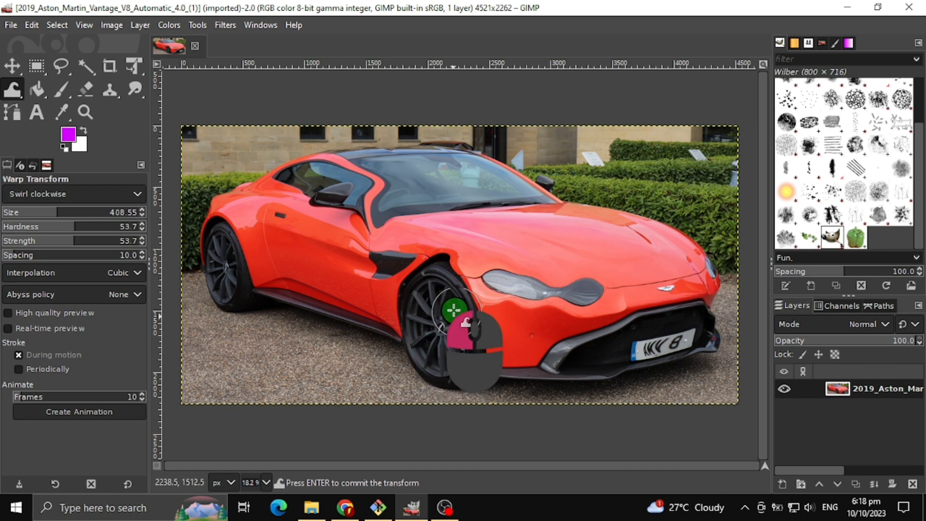
drag(451, 311, 472, 336)
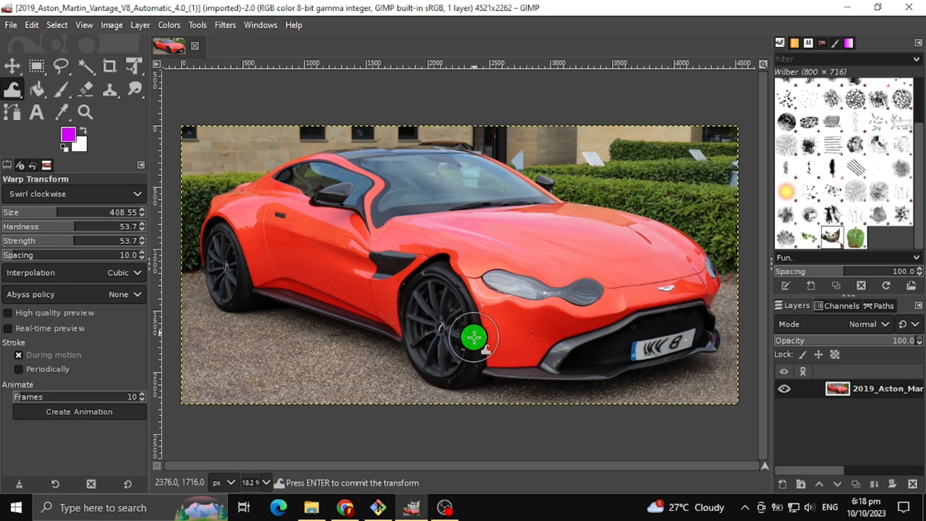
drag(472, 337, 431, 324)
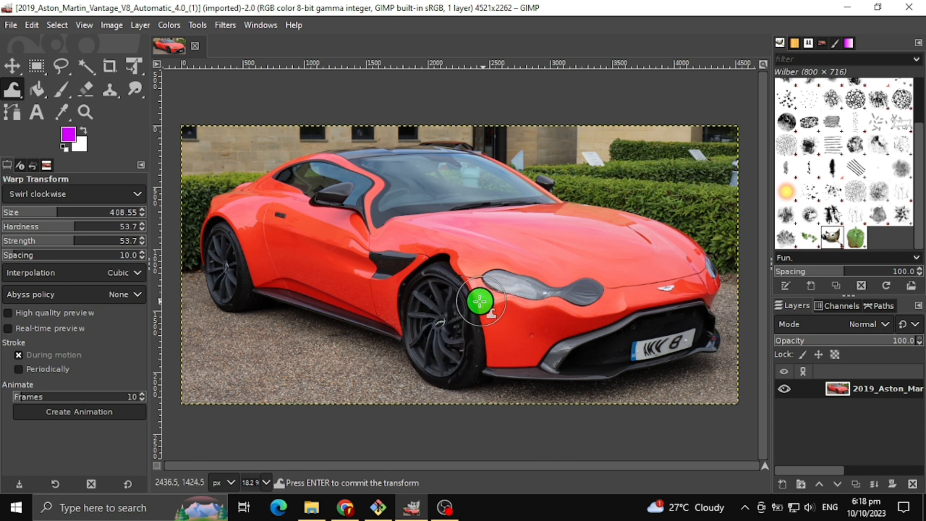
drag(479, 303, 457, 334)
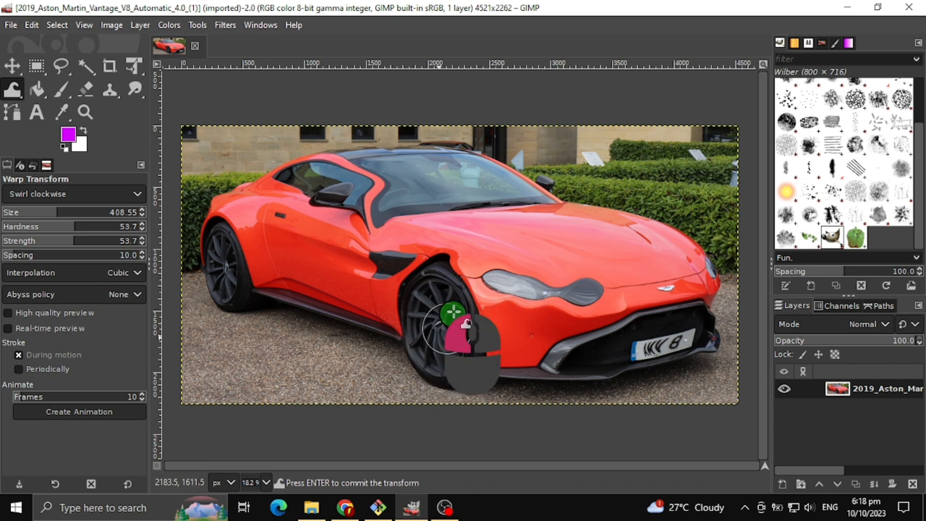
Step: Swirl the headlight, the front wheel again and the hood clockwise
drag(454, 331, 551, 277)
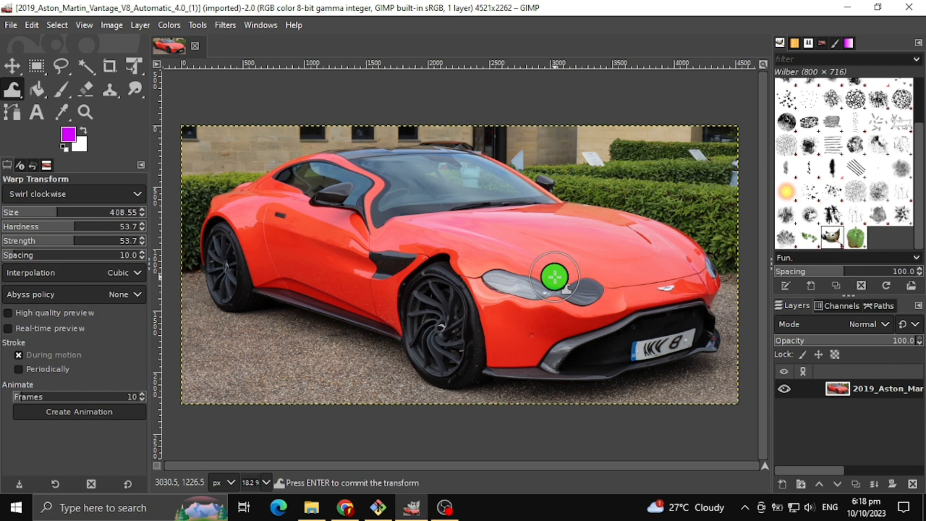
drag(552, 278, 440, 336)
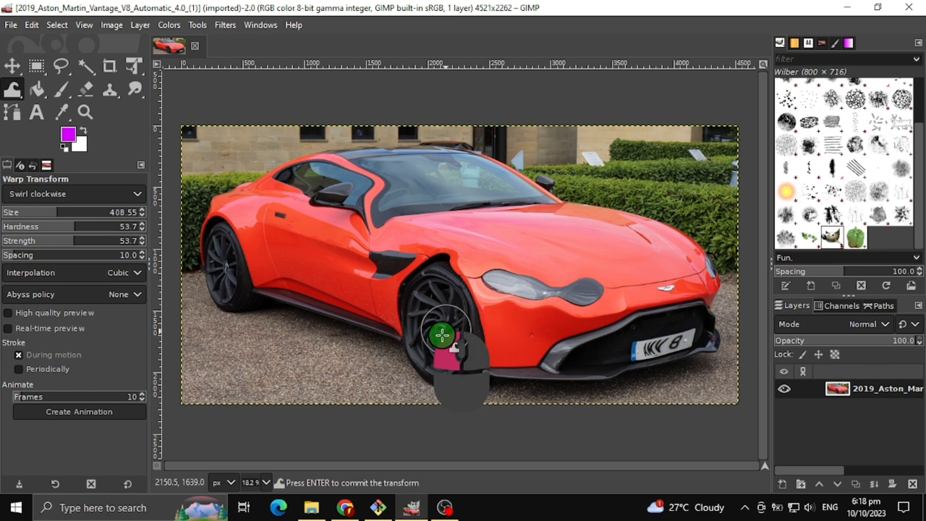
drag(440, 335, 457, 312)
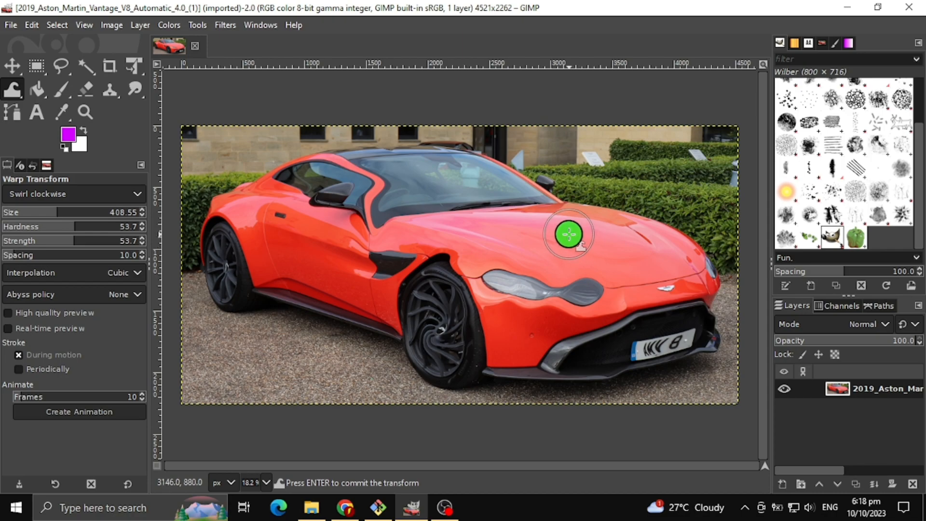
Step: Switch to Swirl counter-clockwise and twist the side vent, headlight and front wheel, then select Erase warping
click(566, 236)
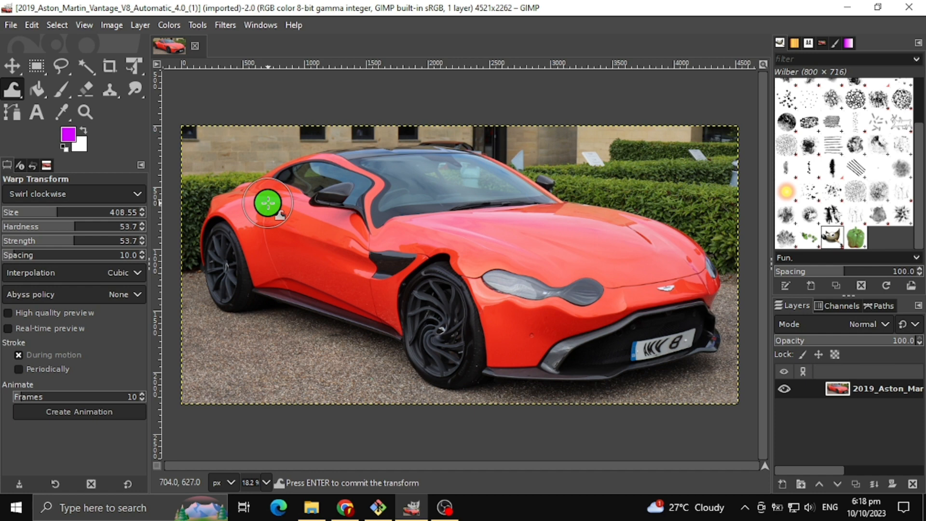
click(73, 194)
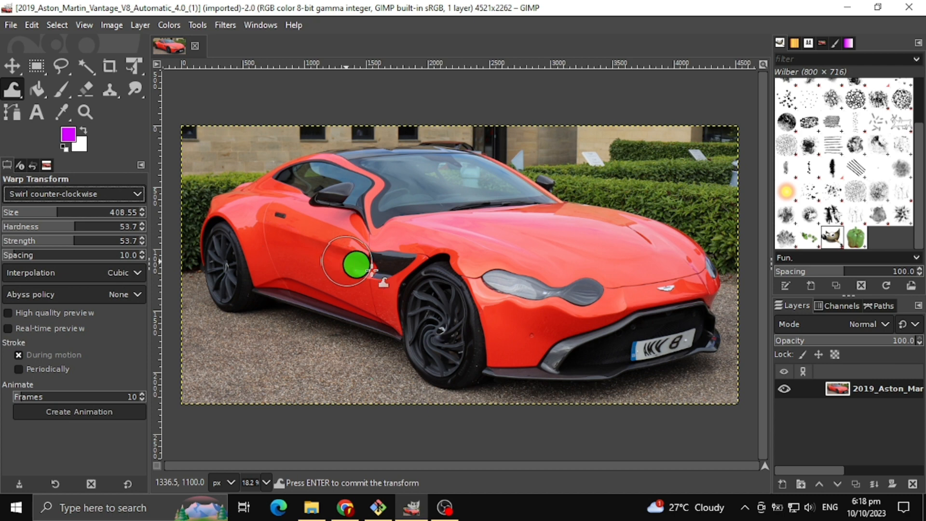
drag(348, 264, 425, 330)
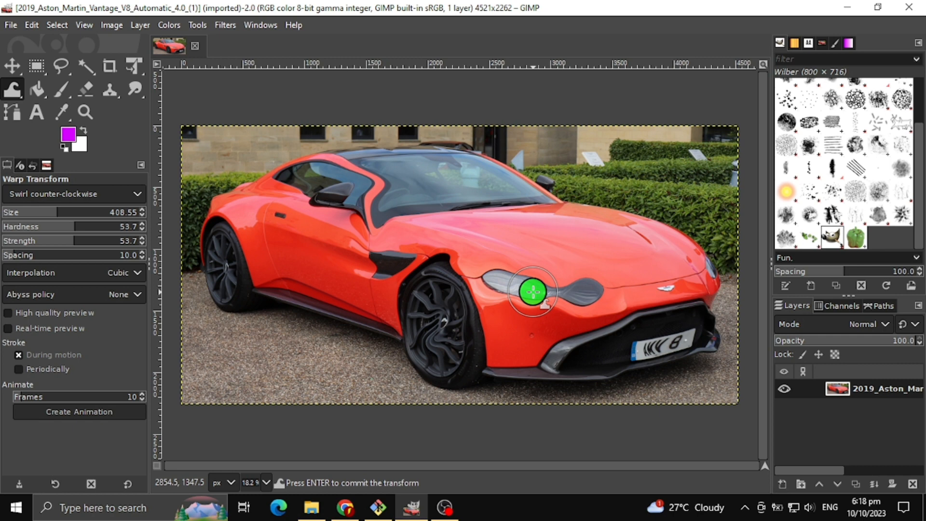
drag(530, 292, 446, 325)
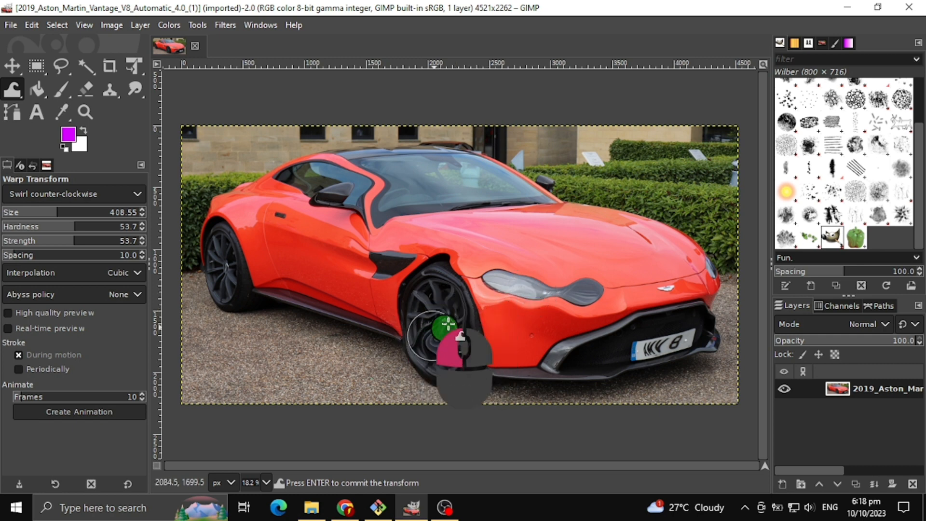
drag(446, 328, 542, 287)
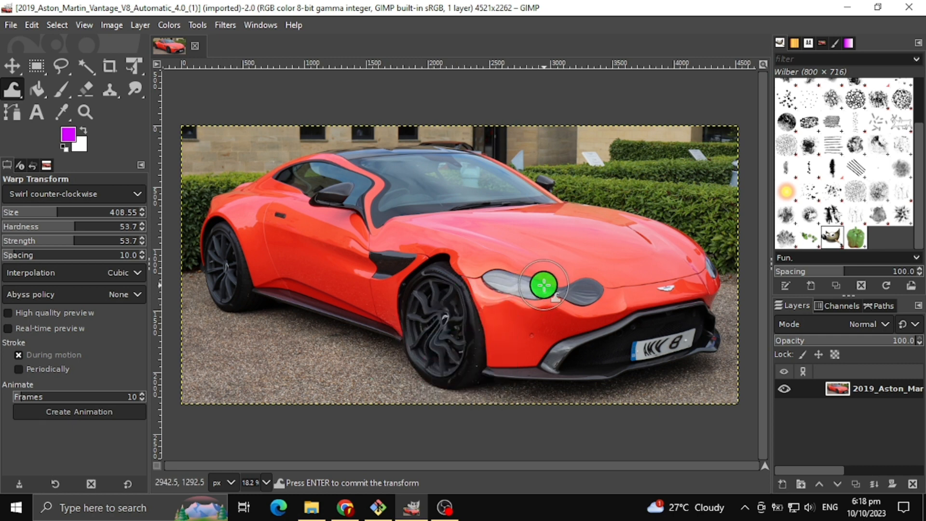
drag(542, 286, 451, 334)
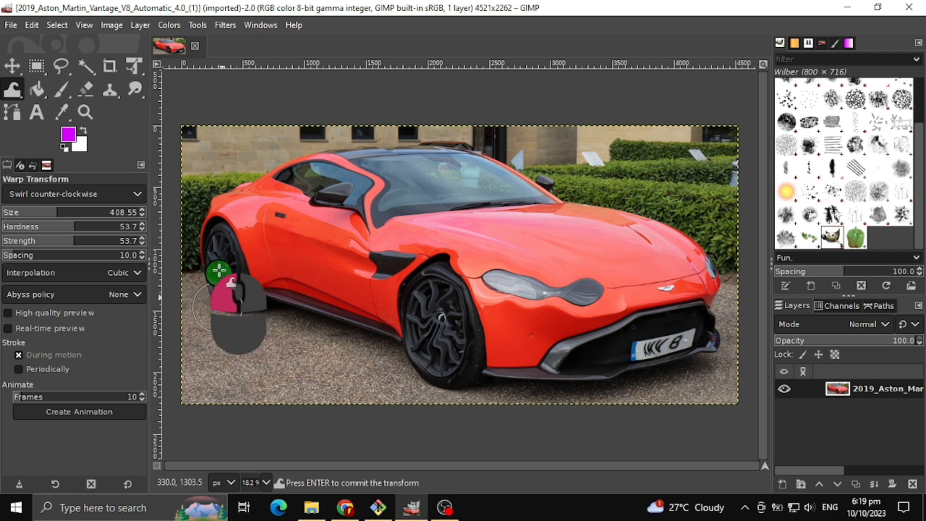
mouse_move(457, 190)
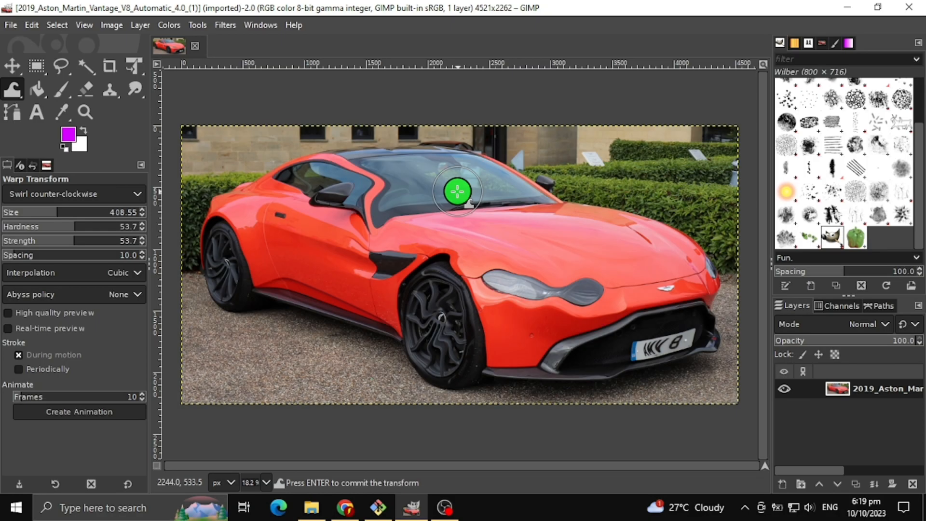
click(140, 194)
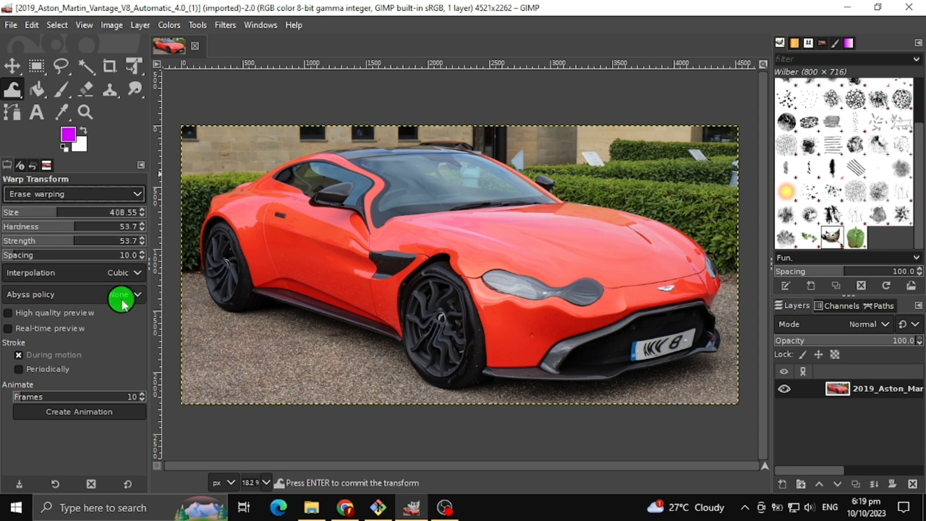
mouse_move(395, 193)
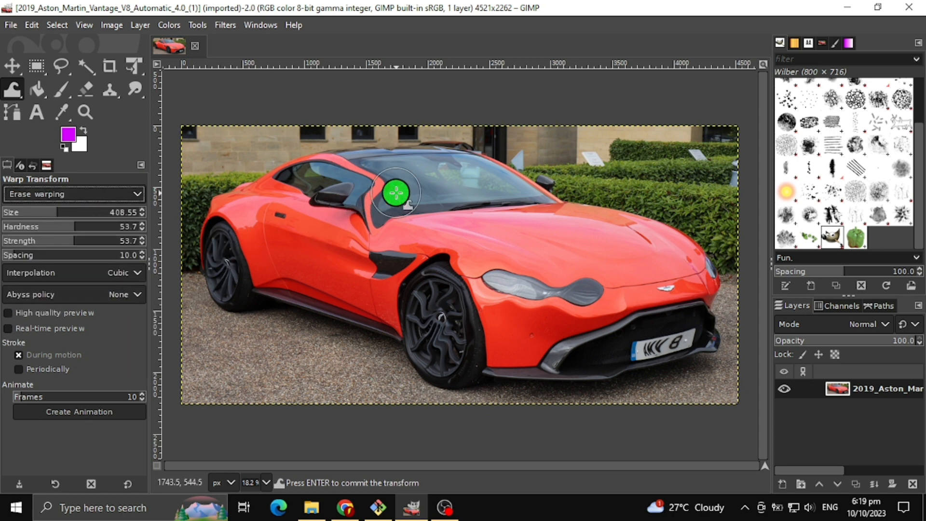
Step: Erase the warping on the windshield pillar, rear wheel and headlight
drag(396, 193, 280, 262)
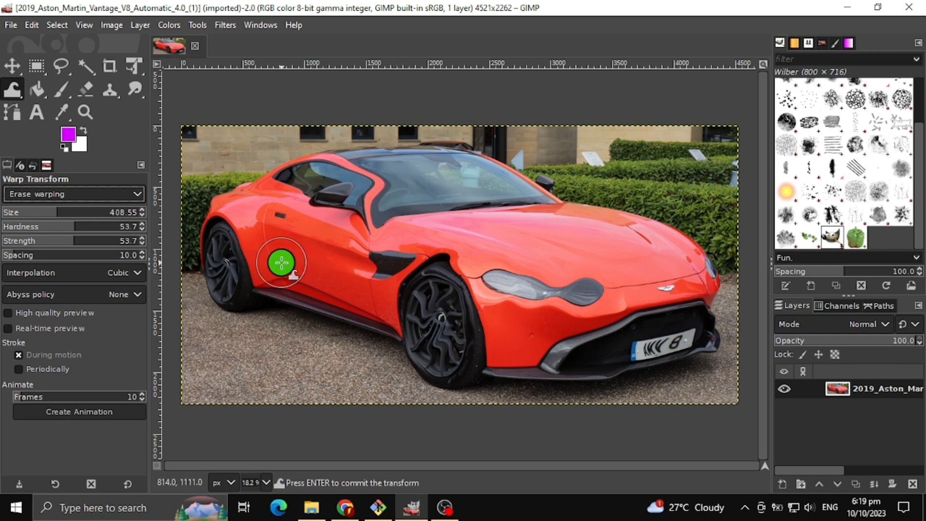
drag(282, 262, 548, 280)
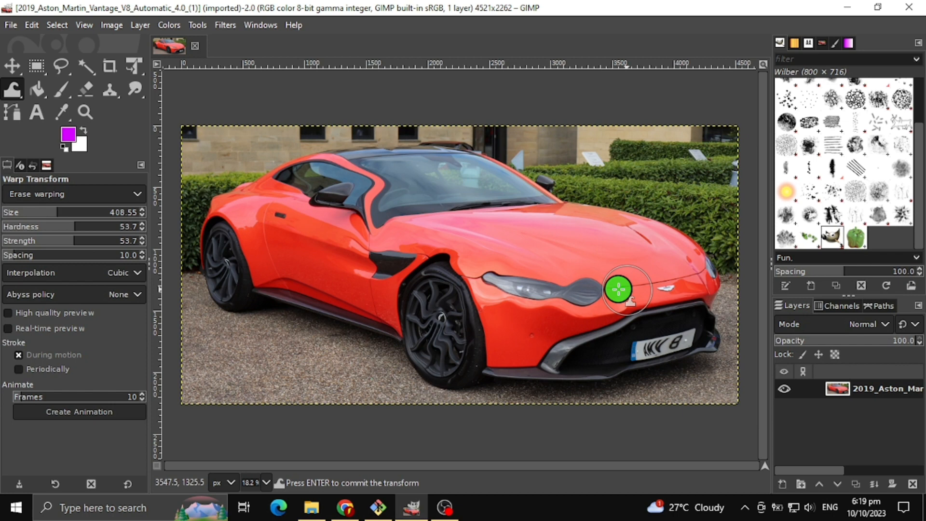
drag(618, 289, 501, 276)
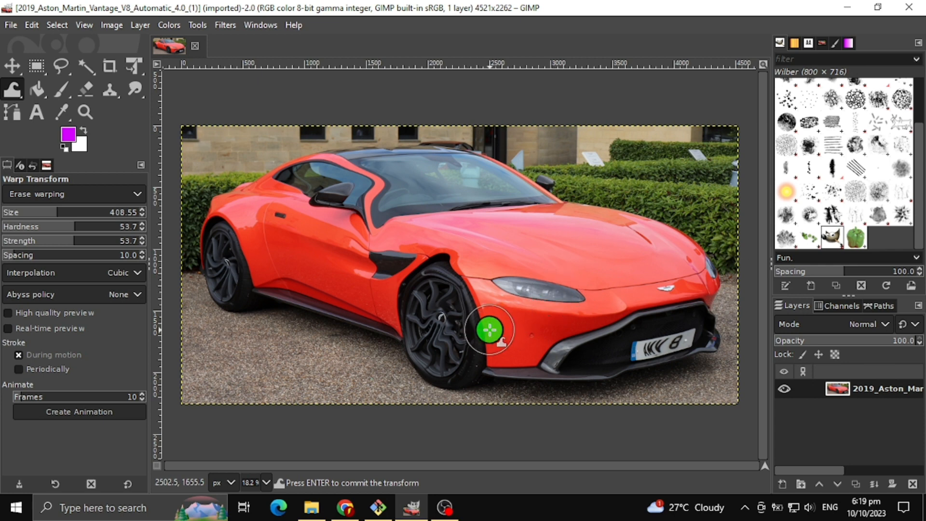
Step: Un-swirl the front wheel spokes and erase the warp on the side vent
drag(489, 330, 431, 324)
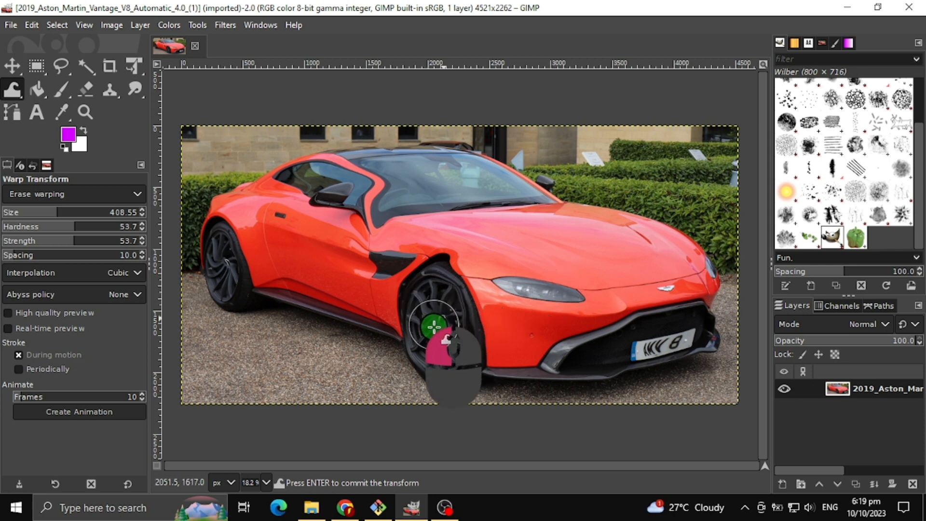
drag(432, 324, 417, 324)
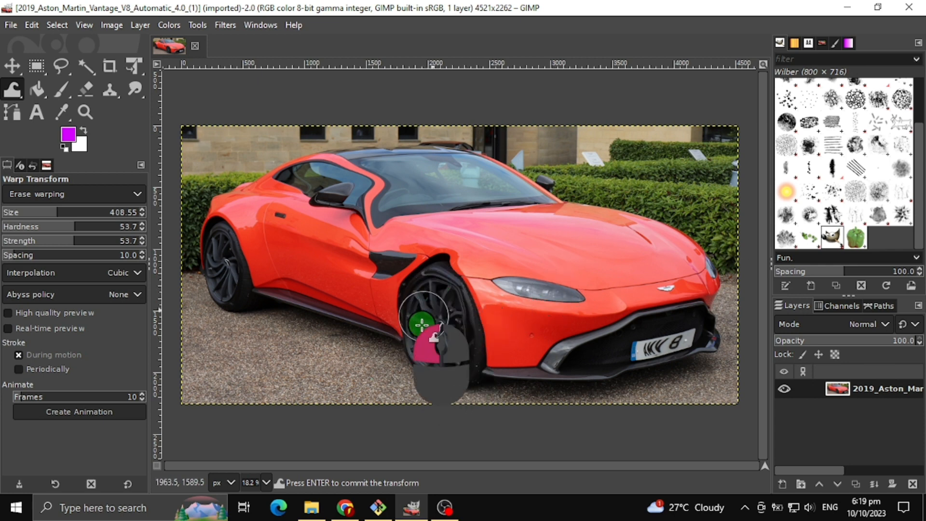
drag(420, 324, 462, 324)
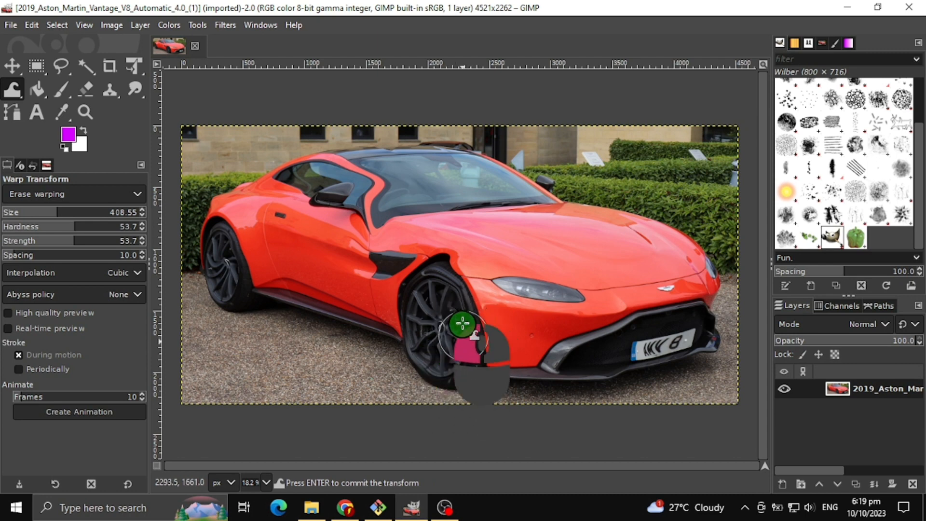
drag(462, 324, 437, 257)
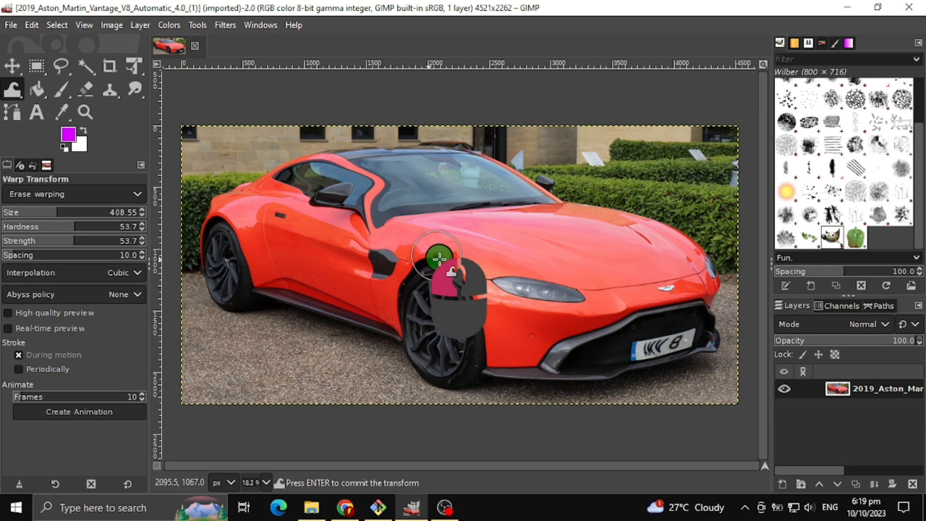
drag(436, 257, 451, 295)
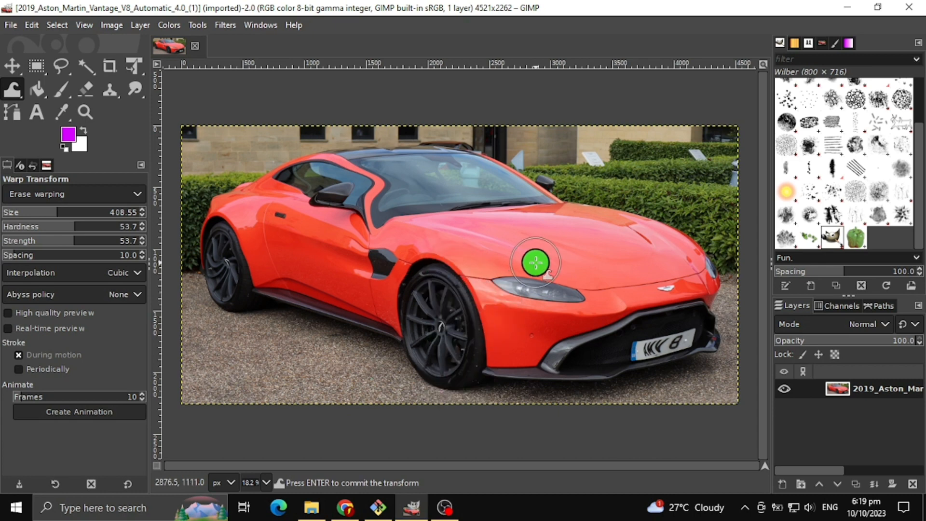
Step: Erase the remaining warp on the hood and restore the side window outline
drag(536, 264, 309, 168)
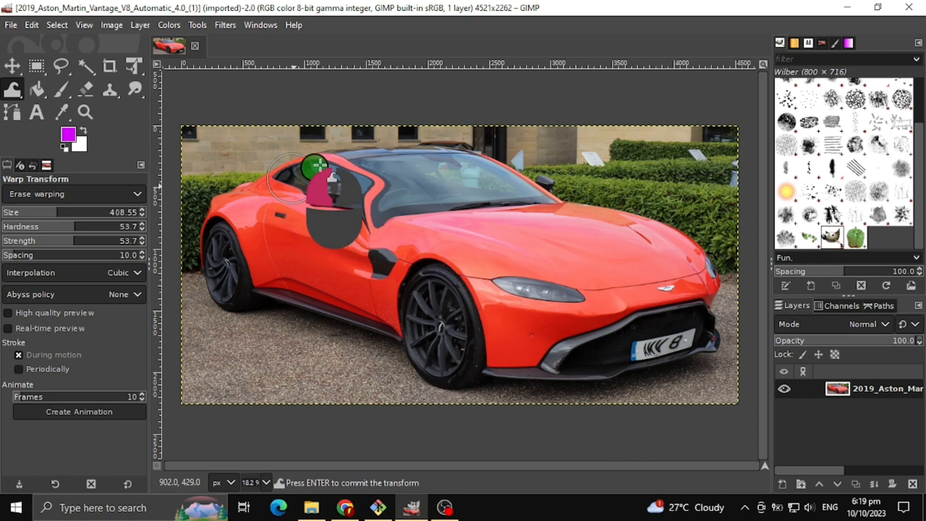
drag(316, 167, 225, 275)
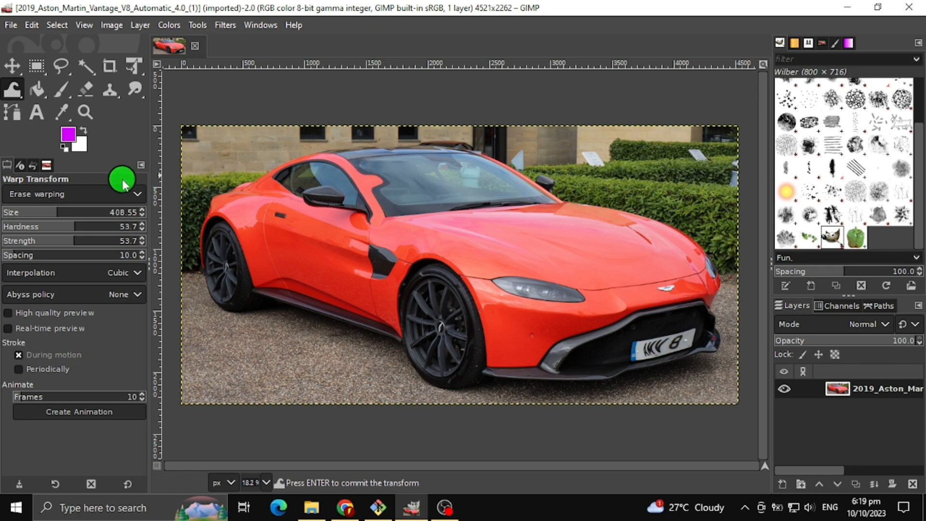
Step: Switch to Smooth warping and smooth the roof edge, windshield and window pillar
click(74, 193)
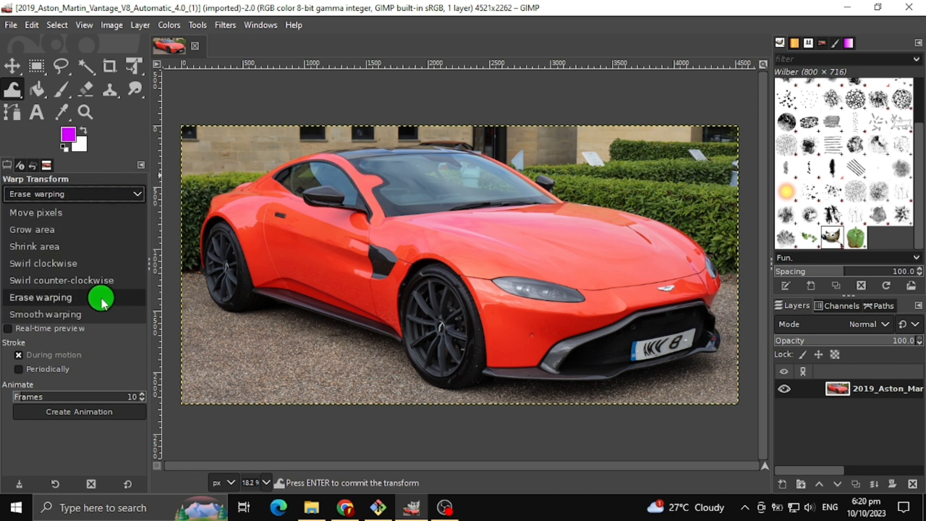
click(45, 313)
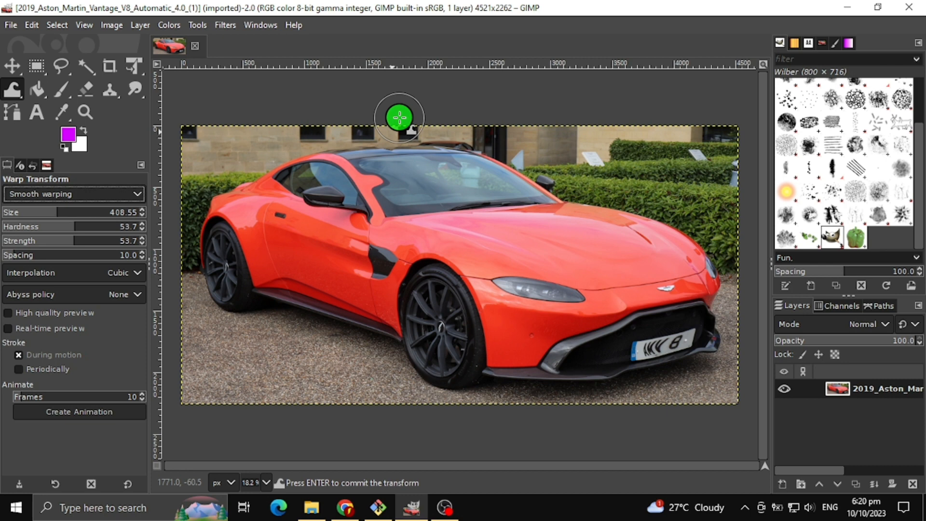
drag(399, 118, 376, 177)
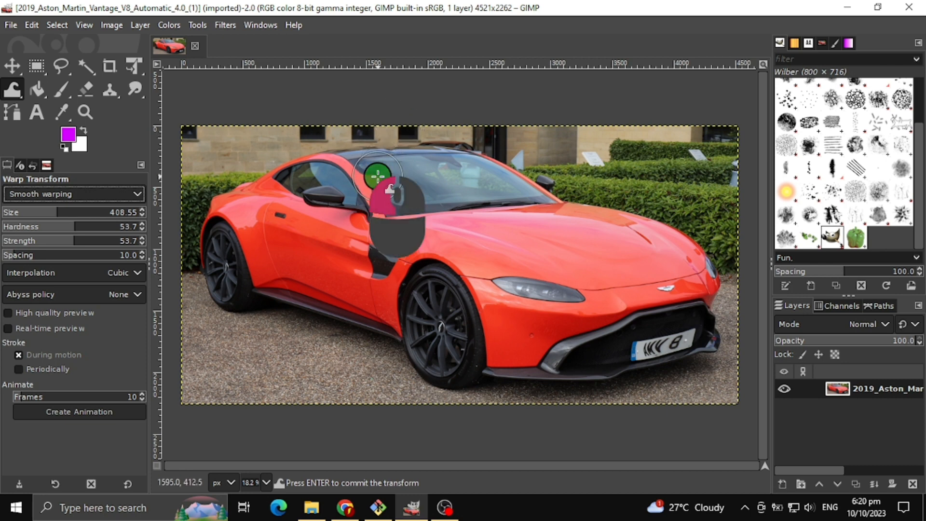
drag(376, 176, 367, 204)
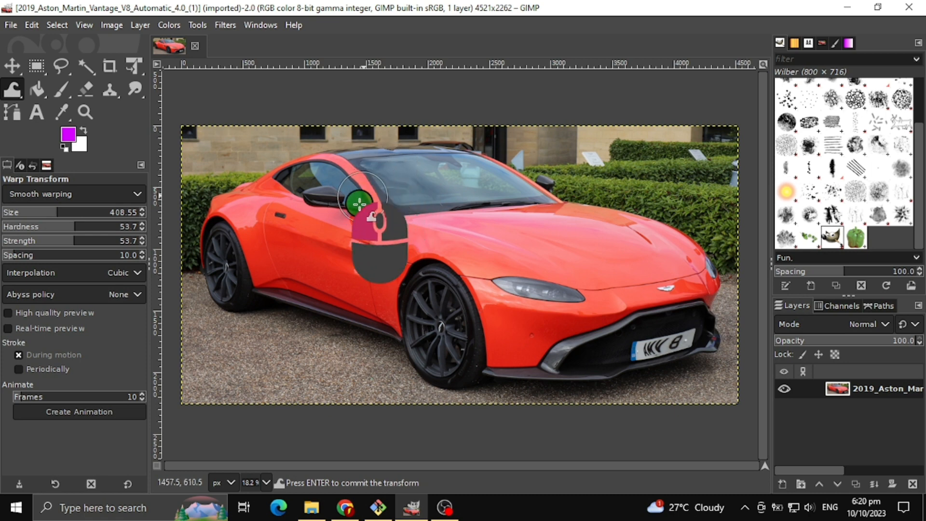
drag(357, 206, 668, 351)
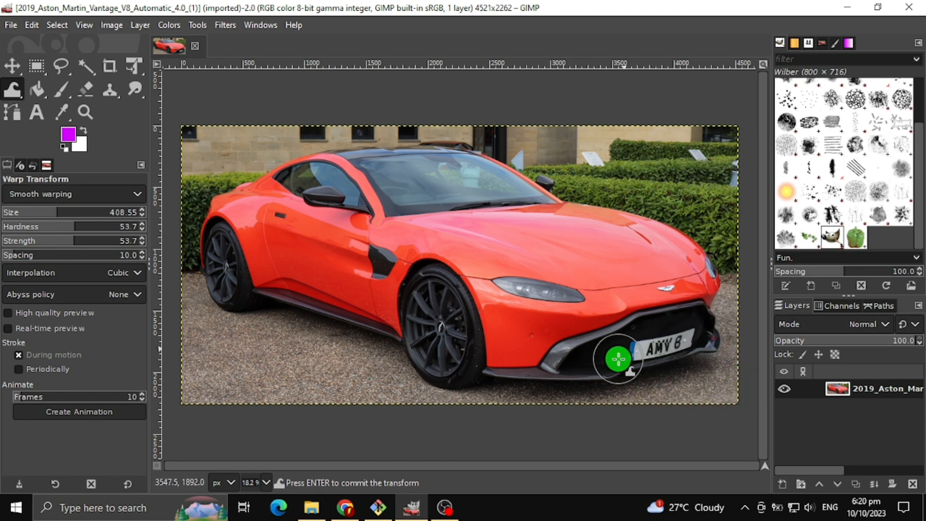
Step: Smooth the number plate, door panel and roofline until the car looks undistorted
drag(618, 359, 365, 265)
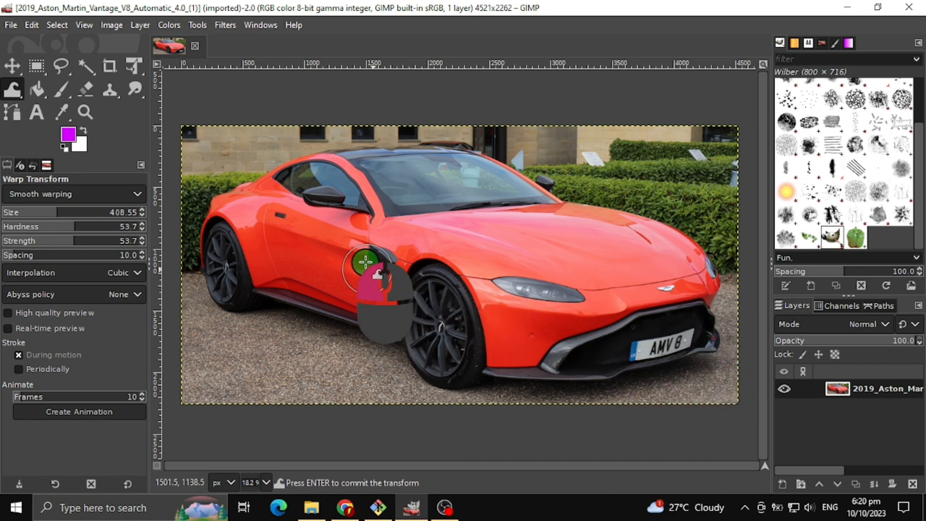
drag(364, 264, 382, 279)
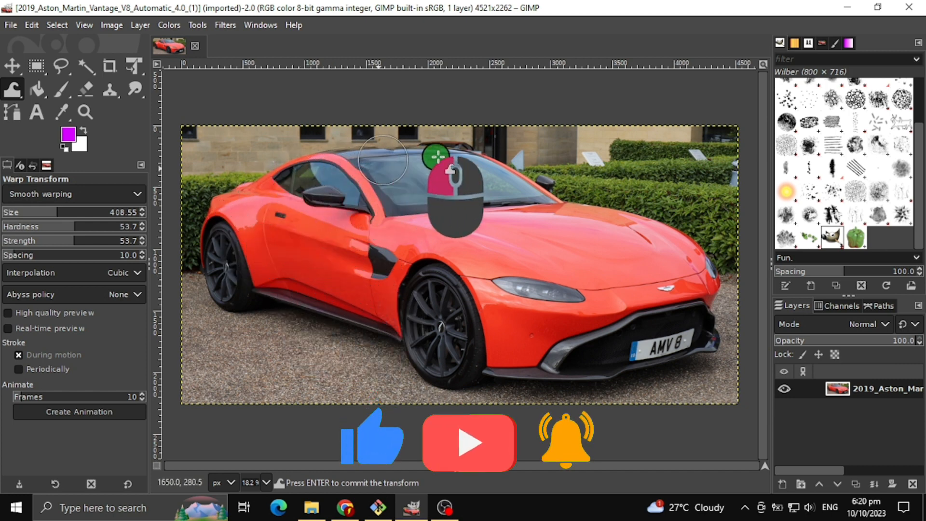
drag(437, 171, 283, 215)
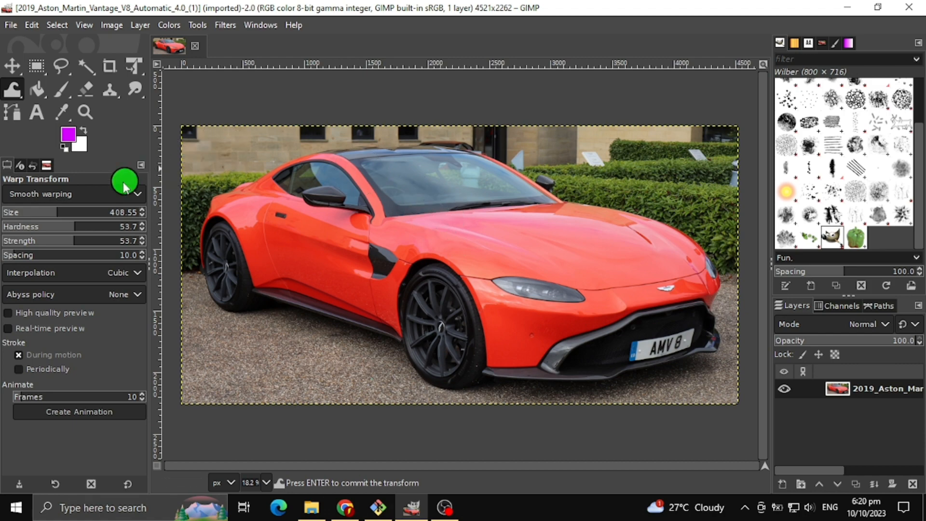
mouse_move(265, 363)
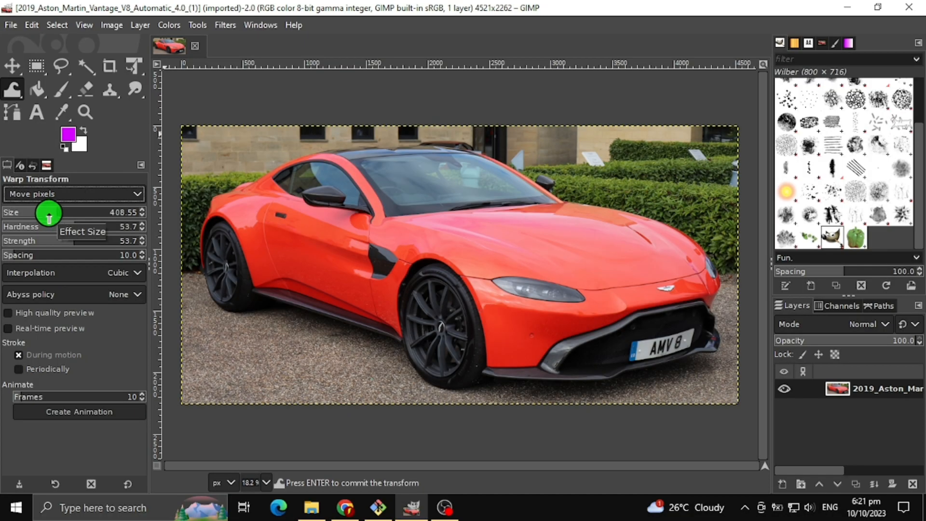
Step: With Move pixels at Size about 717, bend the windscreen edge into a wave and ripple the bonnet above the headlight
drag(48, 212, 93, 212)
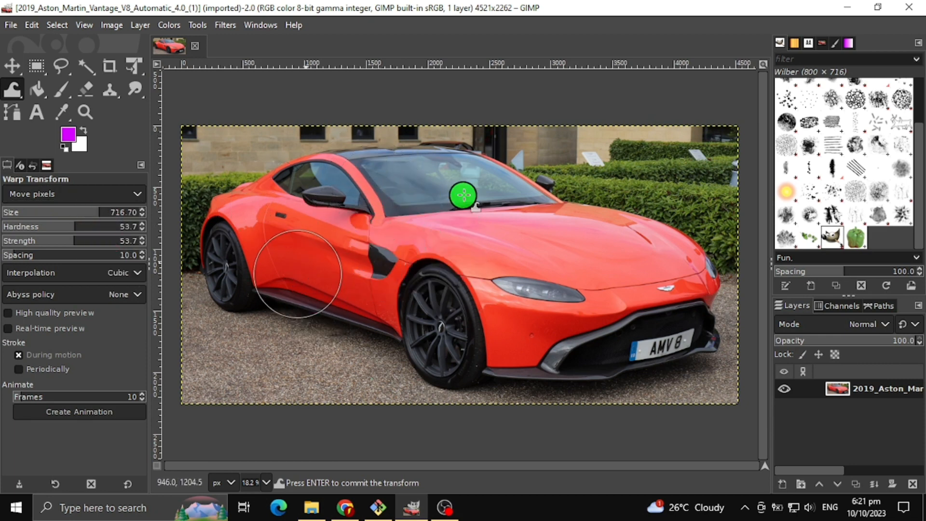
drag(464, 195, 214, 214)
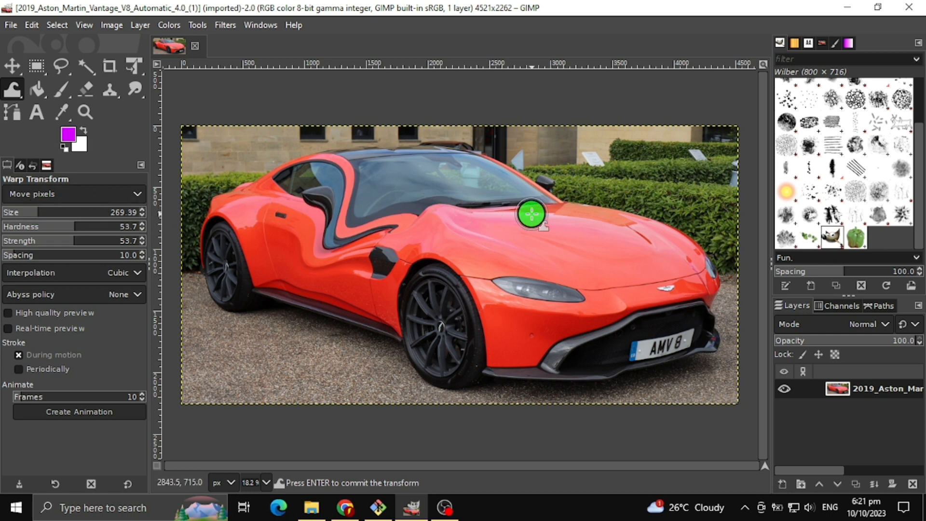
drag(531, 214, 503, 239)
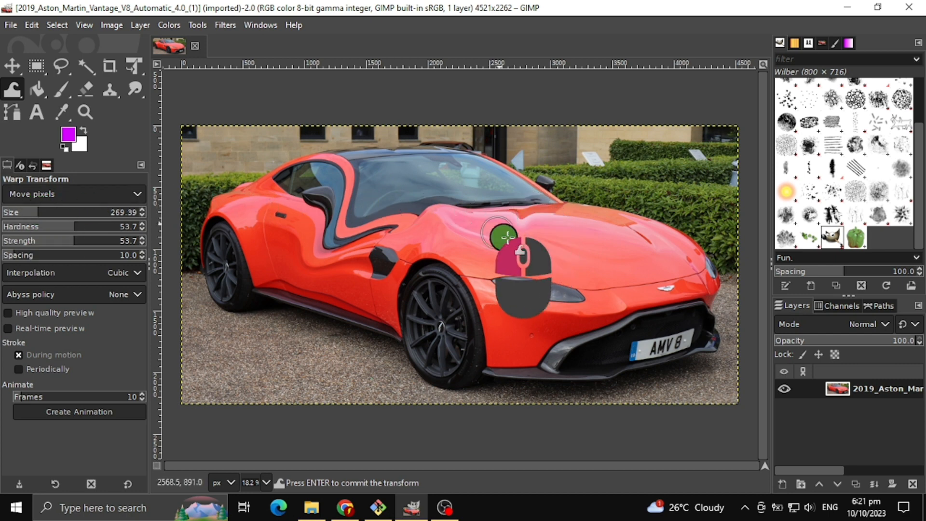
drag(506, 237, 645, 206)
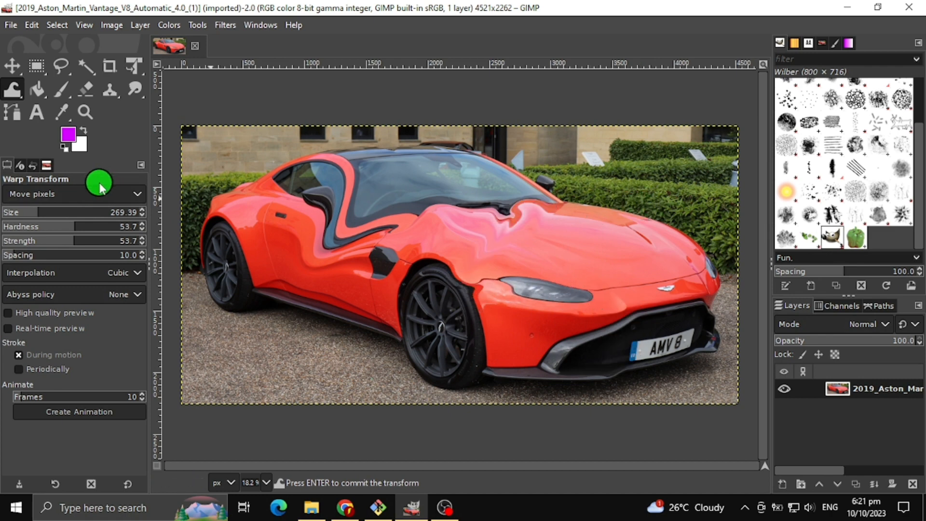
mouse_move(75, 210)
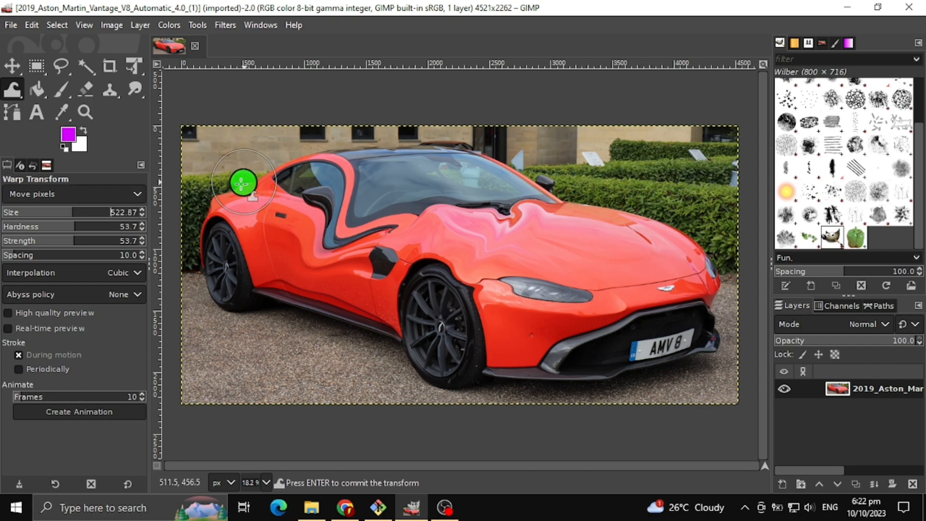
drag(241, 182, 298, 234)
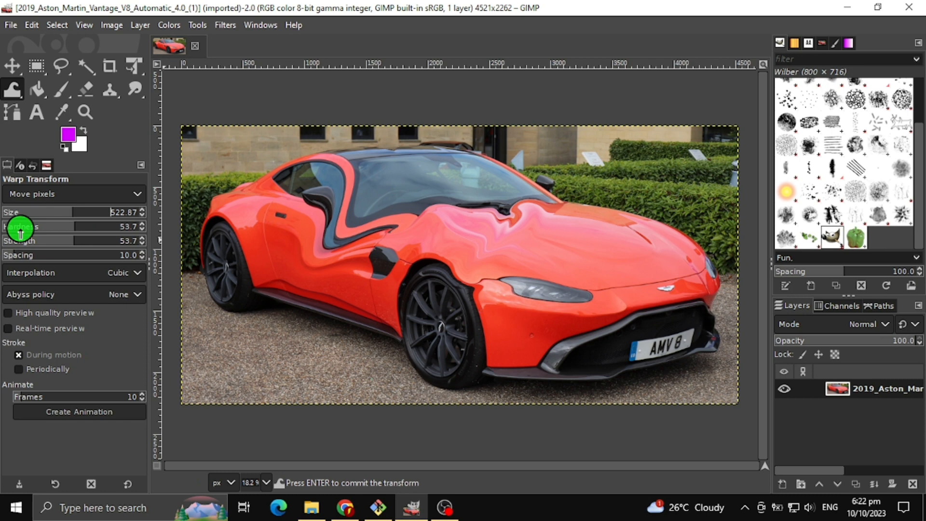
mouse_move(48, 226)
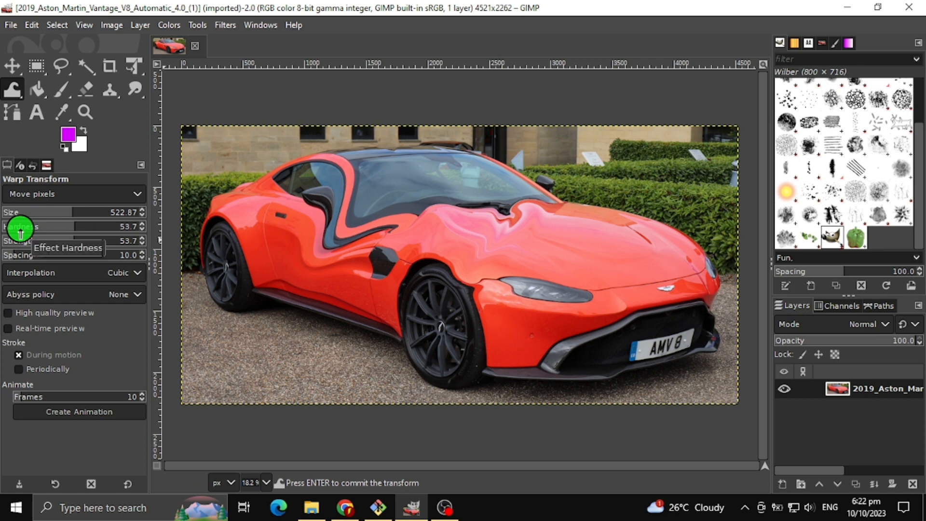
Step: At Hardness about 11, nudge the bonnet, twist the front wheel and smear the door panel and left pillar
drag(19, 225, 80, 225)
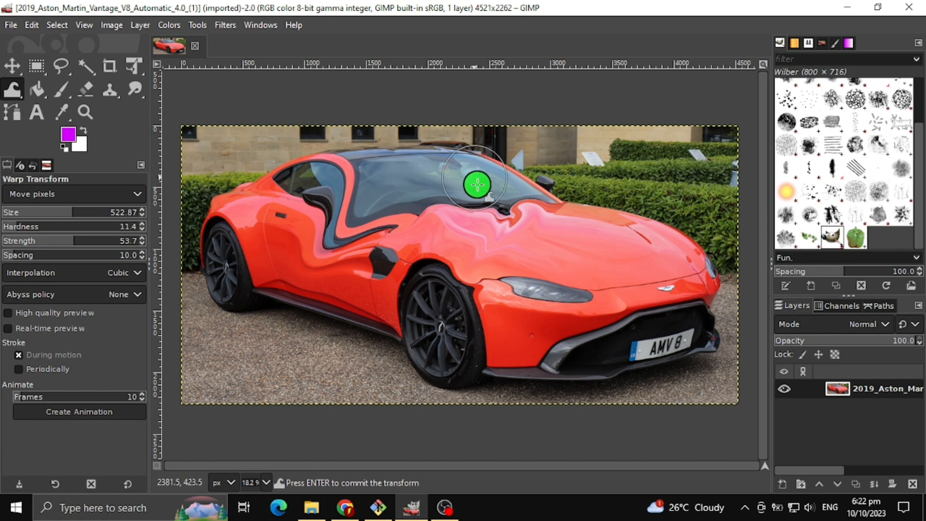
drag(477, 184, 637, 262)
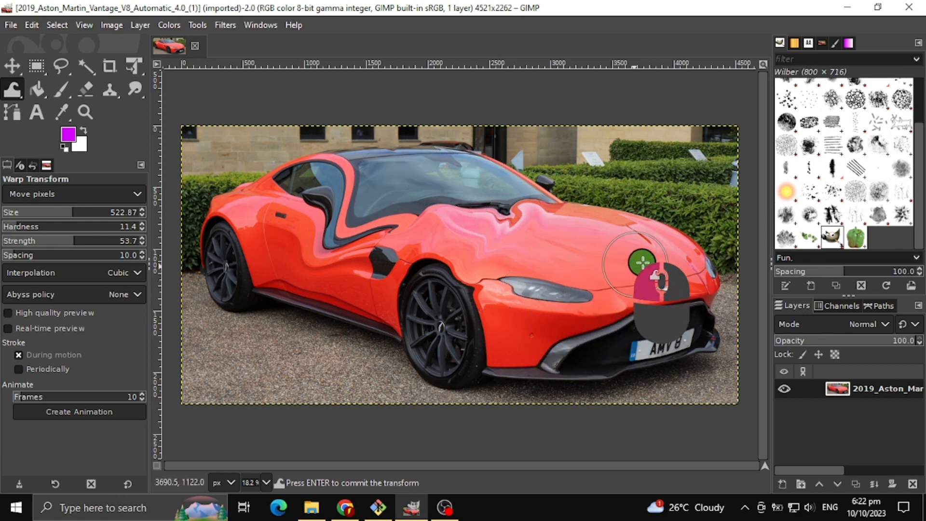
drag(639, 262, 571, 286)
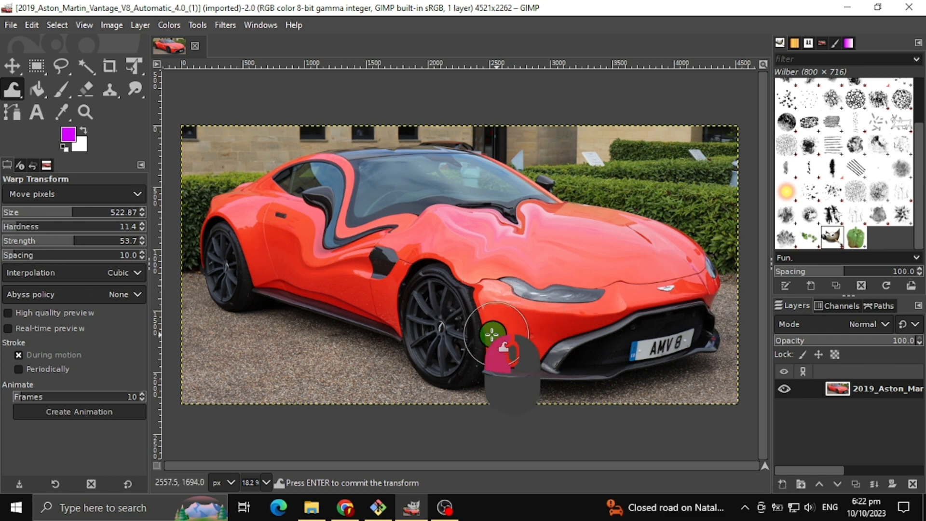
drag(501, 342, 343, 290)
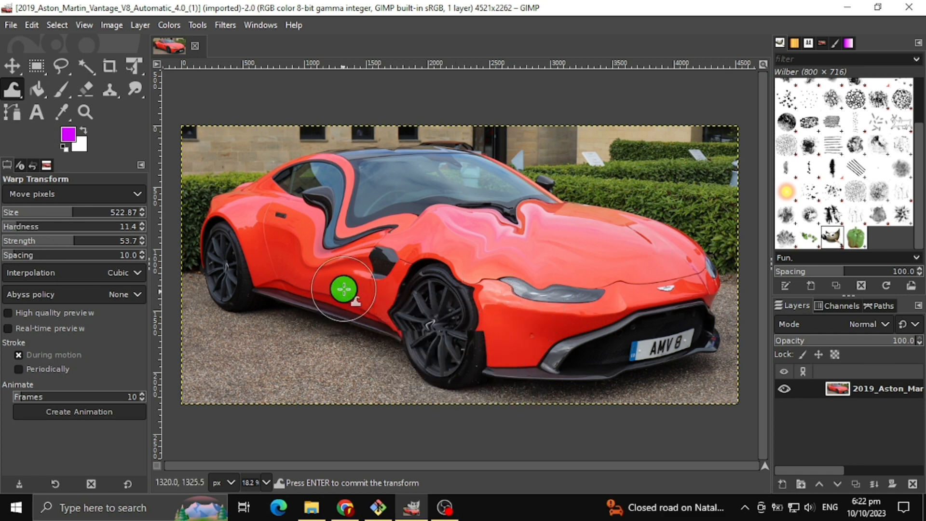
drag(344, 291, 304, 222)
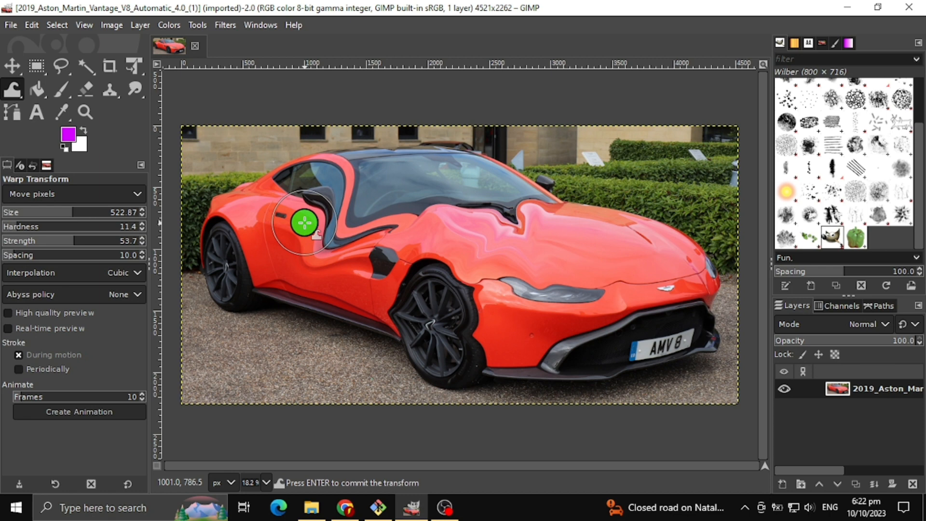
drag(305, 222, 274, 221)
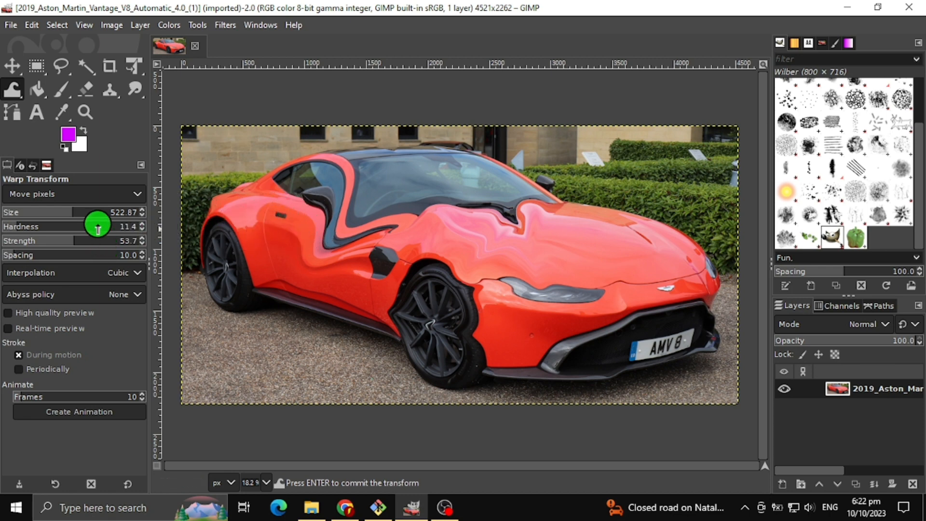
mouse_move(97, 226)
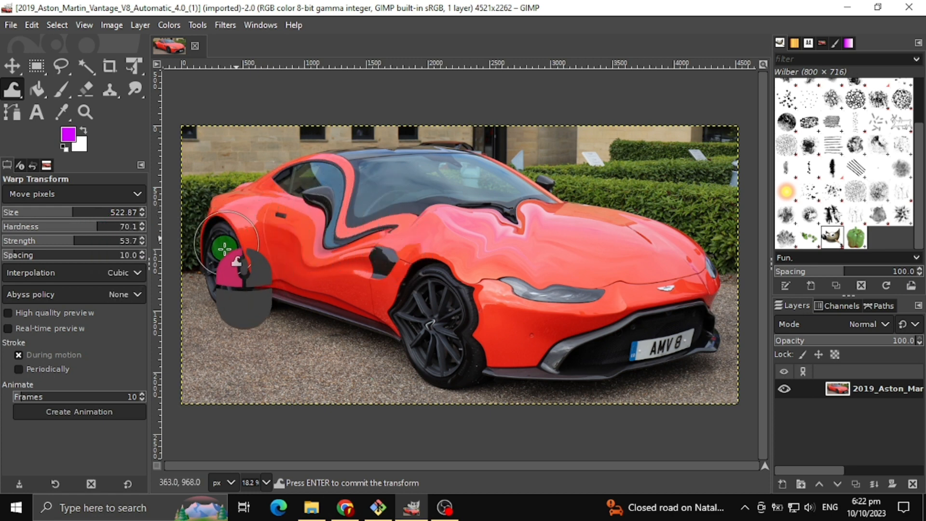
Step: Distort the rear wheel and side skirt, wave the bonnet and droop the nose over the number plate
drag(225, 248, 401, 325)
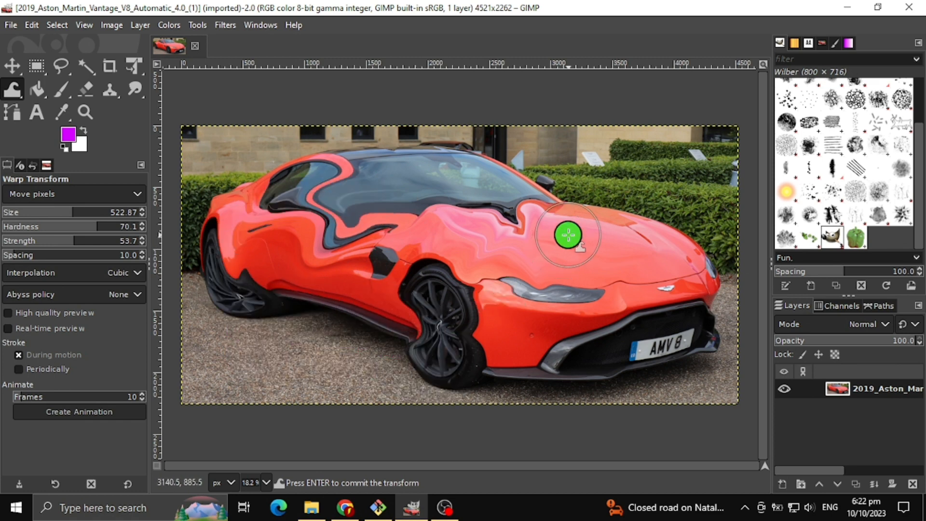
drag(568, 235, 531, 172)
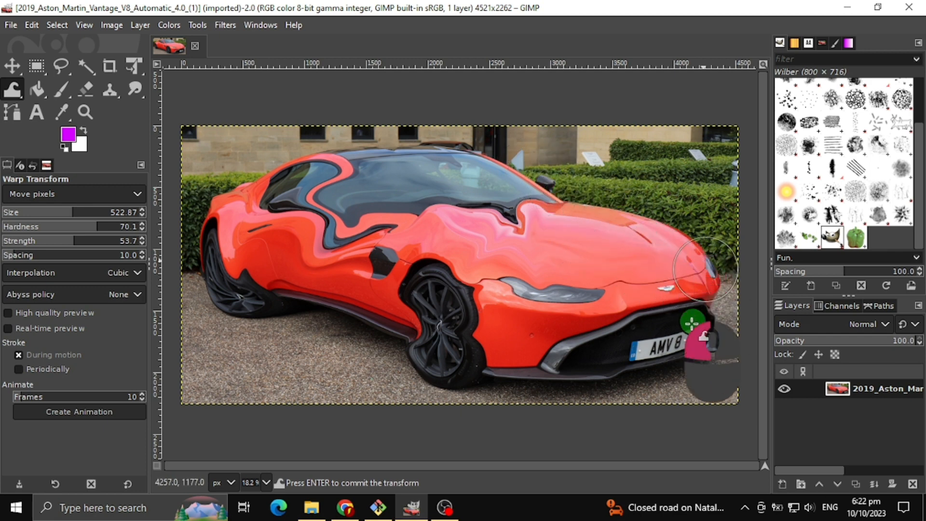
mouse_move(459, 201)
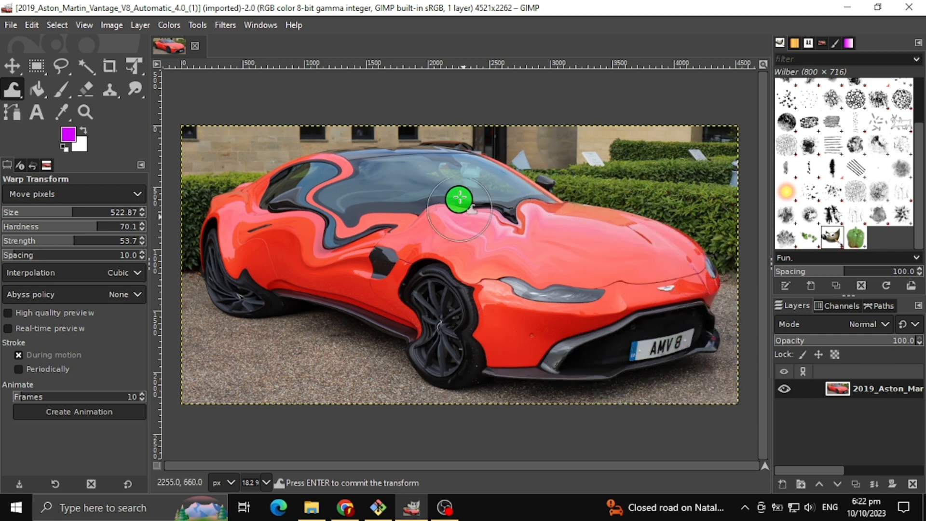
drag(461, 204, 457, 195)
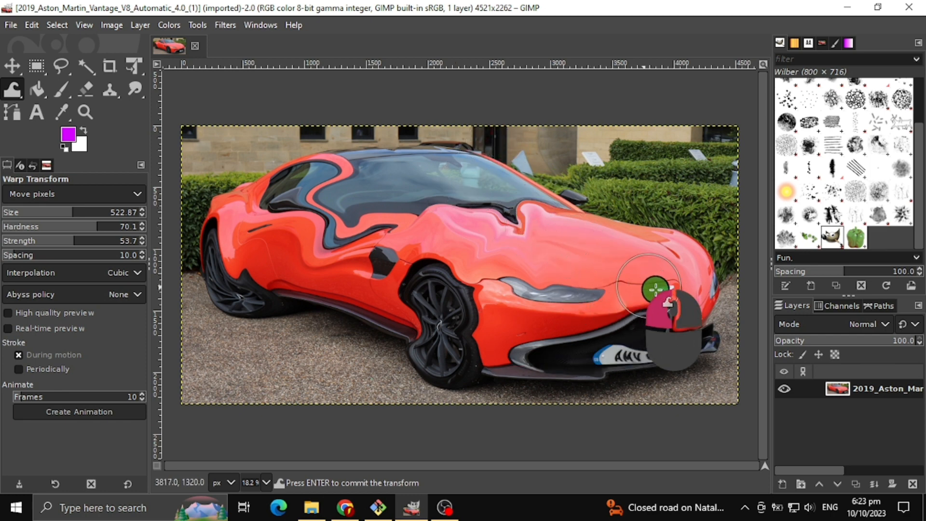
drag(654, 289, 672, 186)
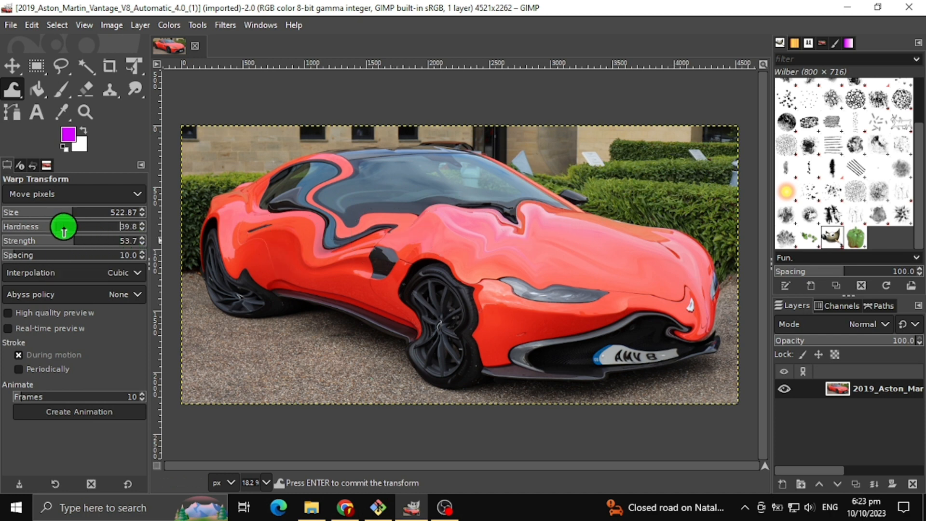
Step: At Hardness about 50, push the roofline into the hedge, soften the bonnet and sag the front splitter
drag(64, 226, 97, 226)
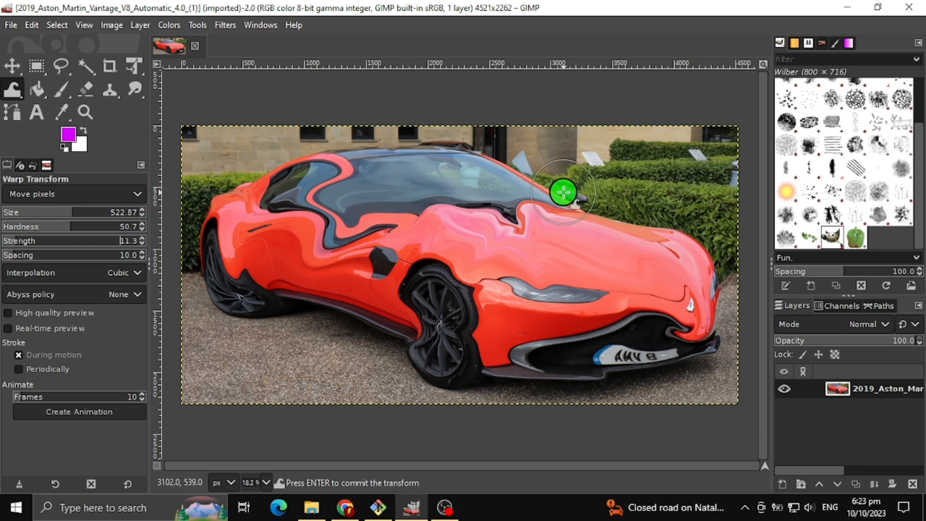
drag(561, 194, 528, 181)
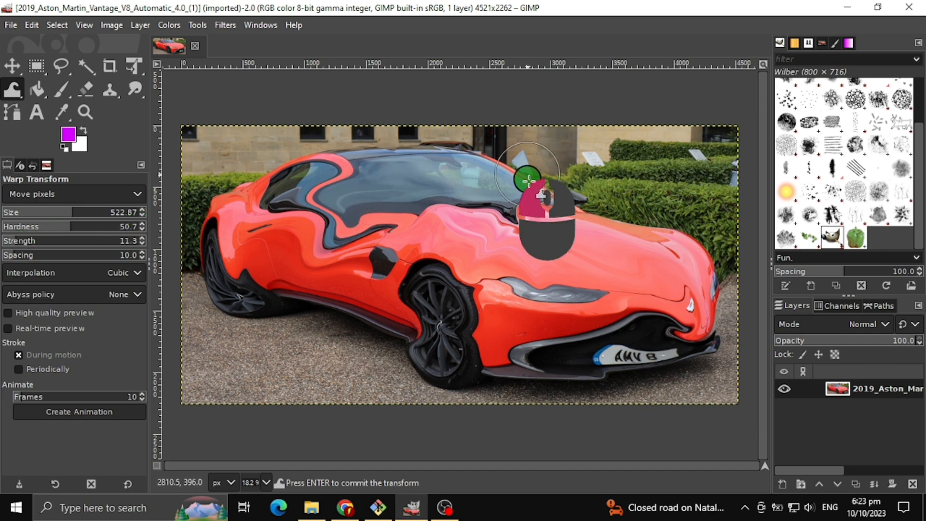
drag(525, 181, 581, 263)
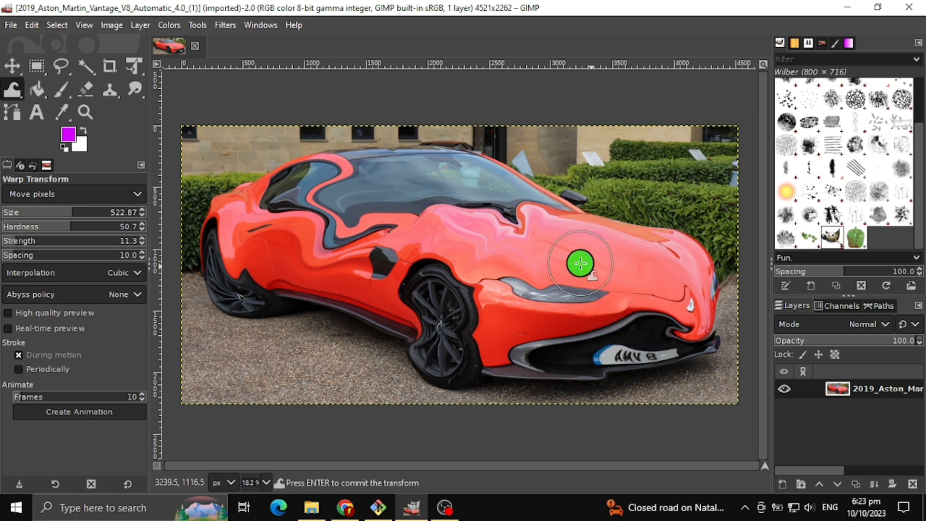
drag(581, 264, 511, 359)
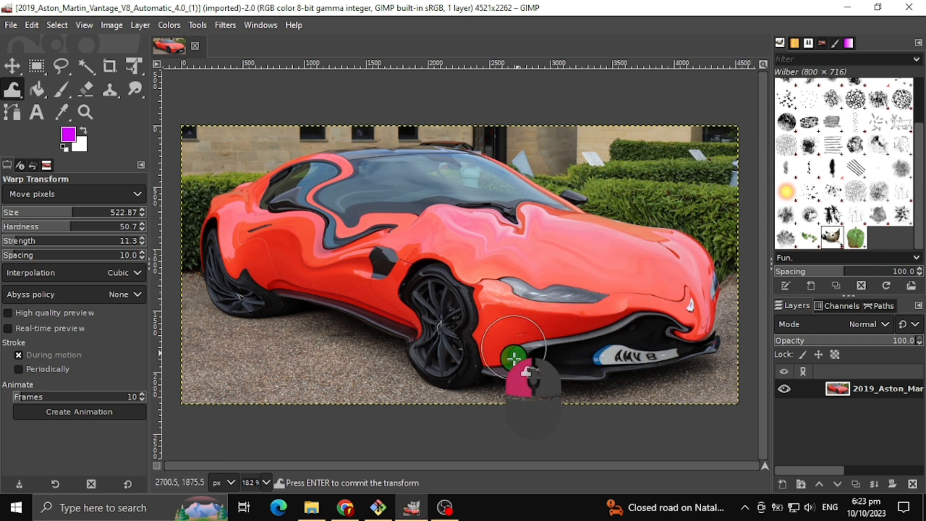
drag(512, 358, 501, 214)
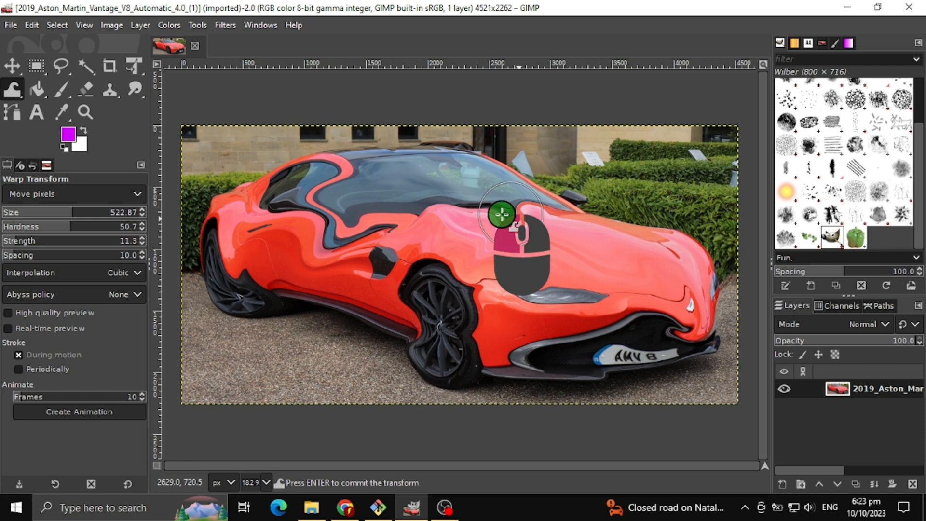
drag(501, 213, 331, 247)
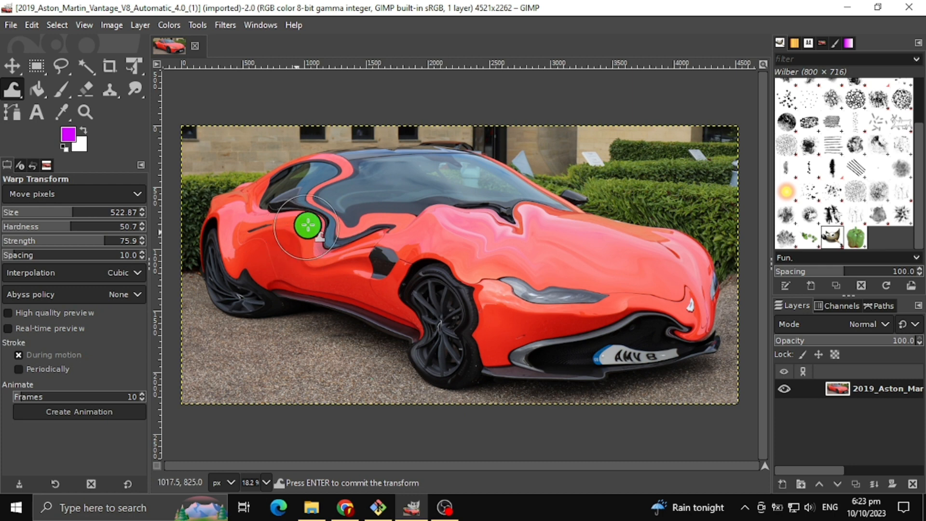
Step: Bulge the roof edge, pull the front bumper down into a long drip and smear the lower body and windscreen edge
drag(306, 225, 310, 177)
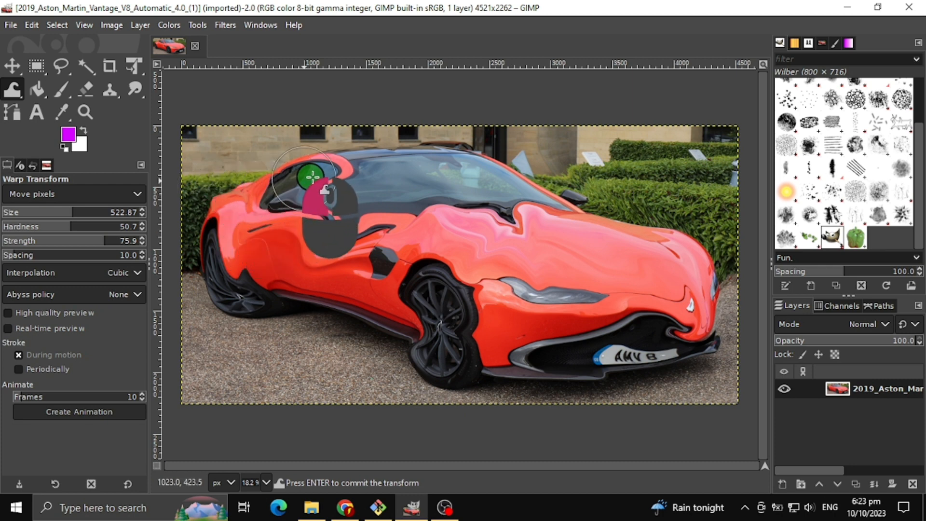
drag(310, 175, 558, 270)
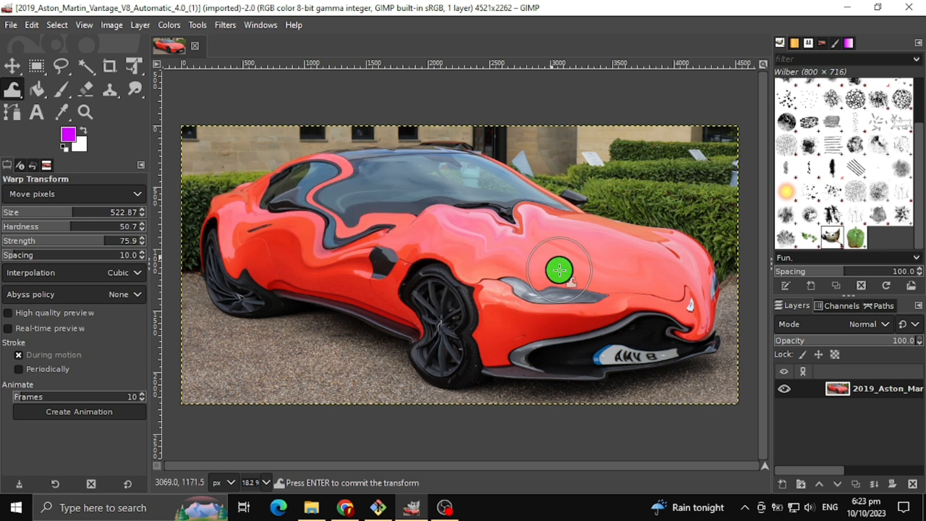
drag(559, 270, 612, 206)
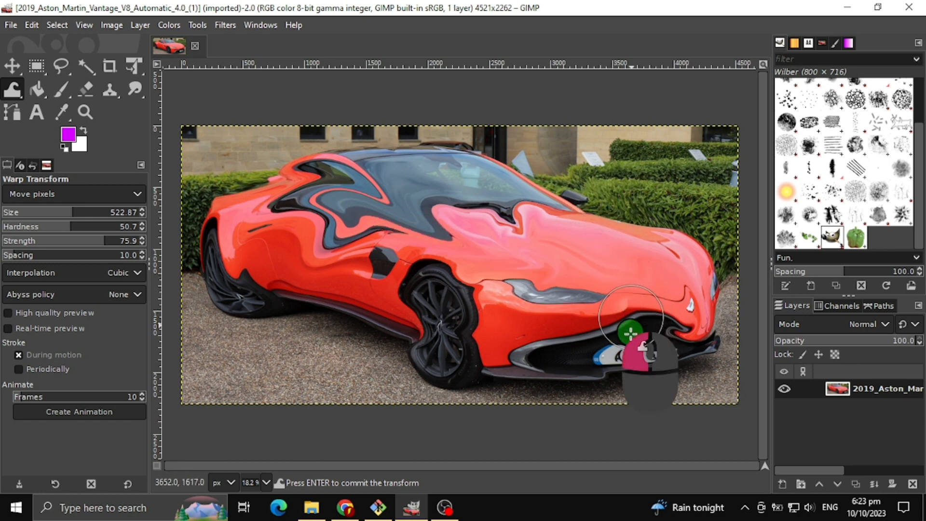
drag(626, 331, 626, 389)
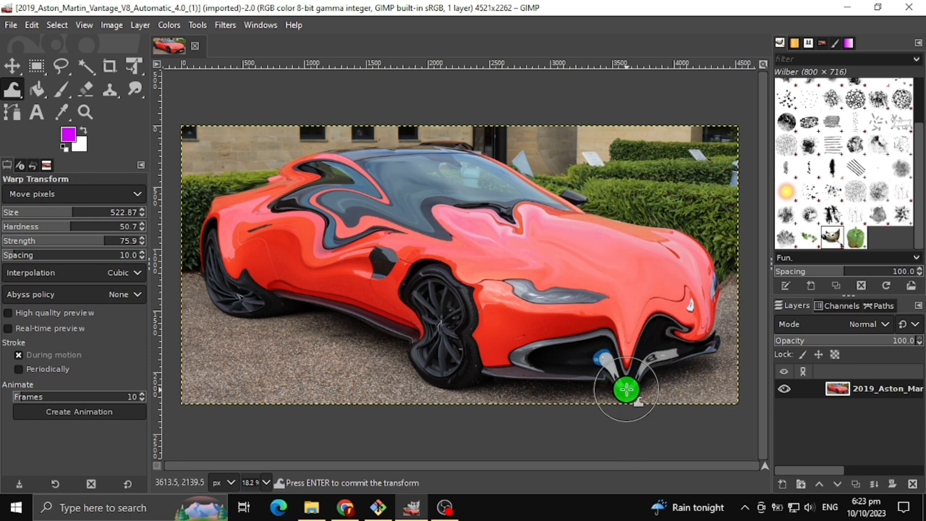
drag(626, 388, 334, 312)
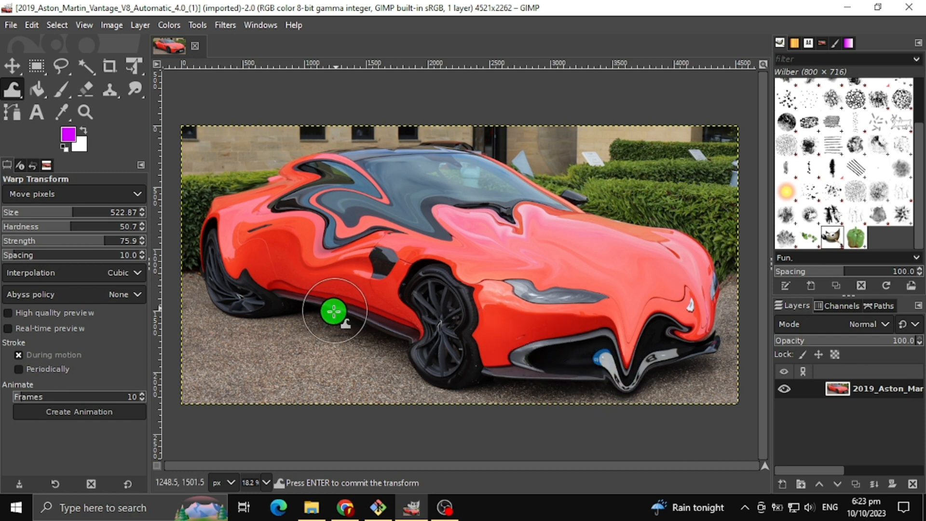
drag(334, 309, 386, 293)
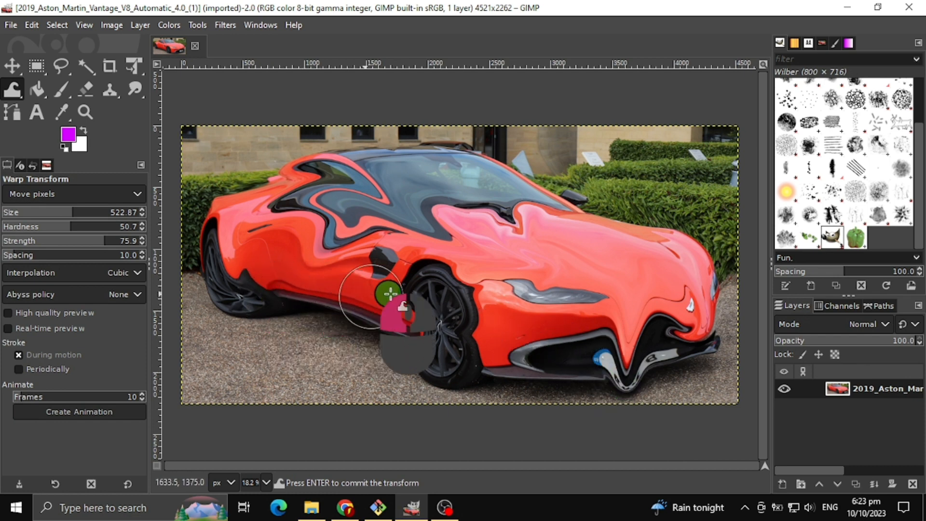
drag(387, 293, 546, 272)
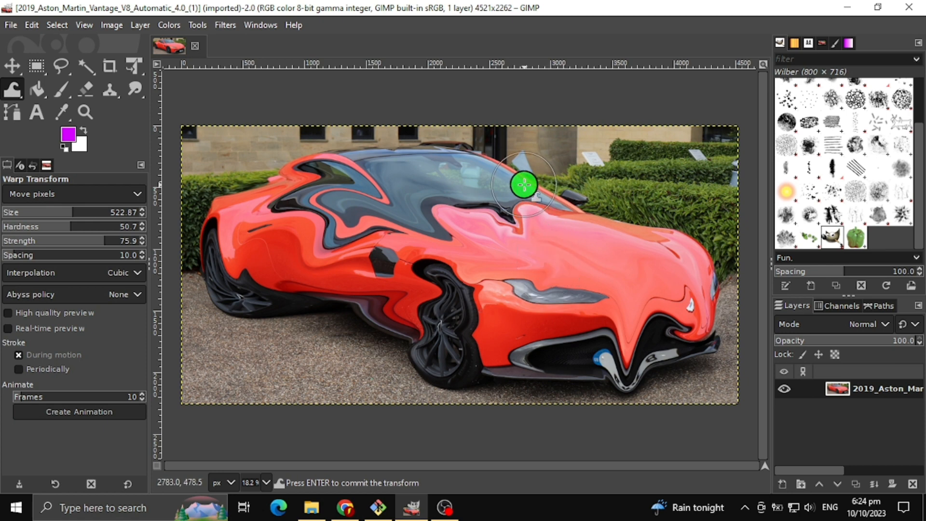
drag(524, 185, 604, 229)
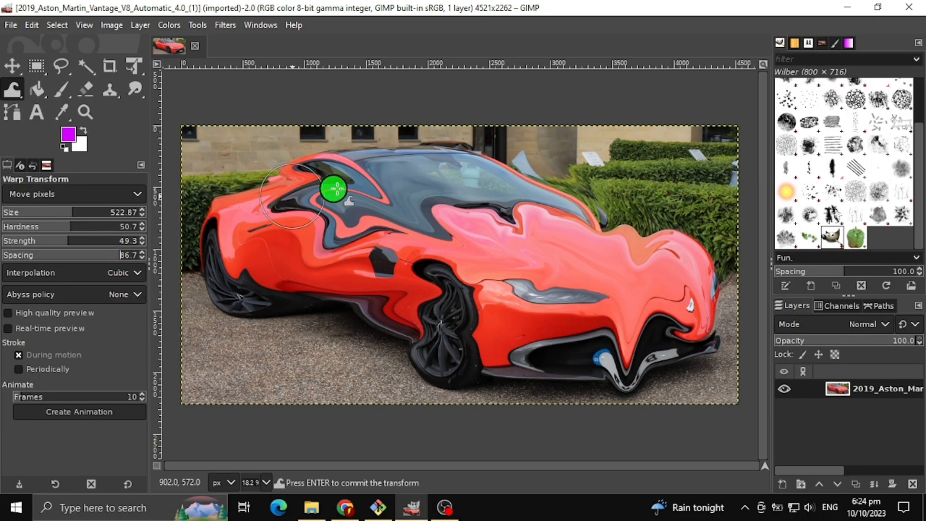
Step: At Strength 49.3, smear the rear roofline, swirl the windscreen and twist the grille and splitter
drag(336, 189, 389, 114)
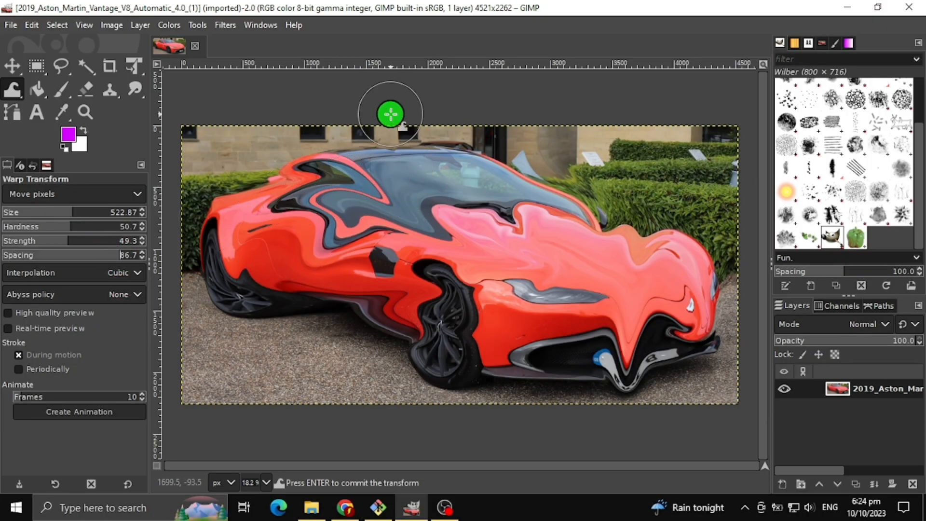
drag(390, 114, 470, 189)
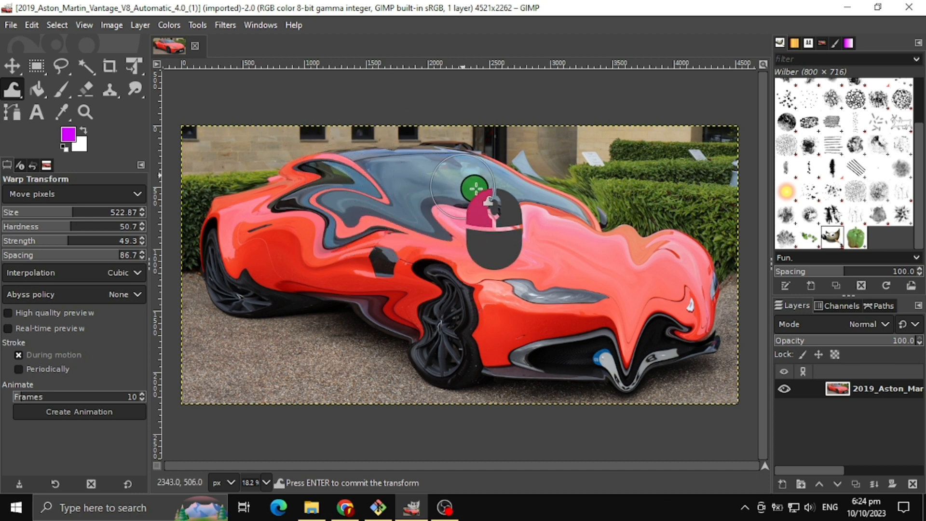
drag(472, 189, 575, 345)
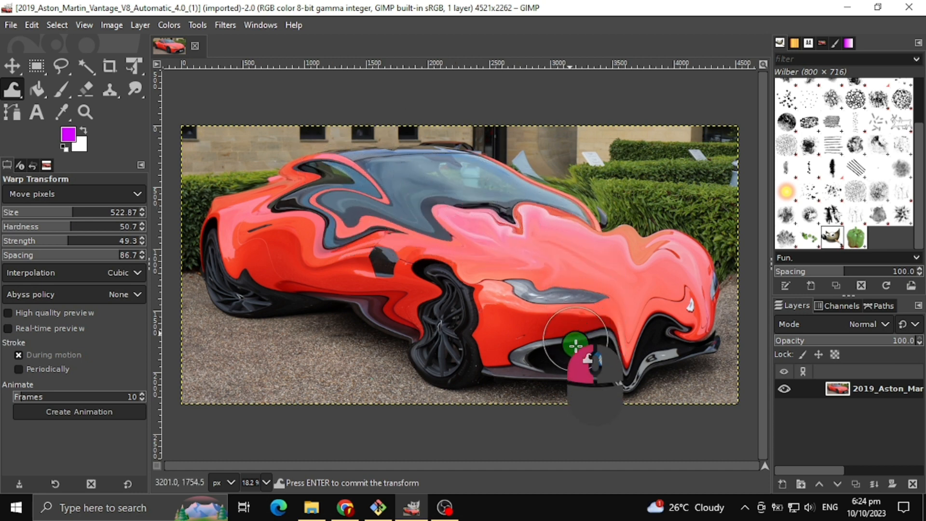
drag(576, 366, 575, 316)
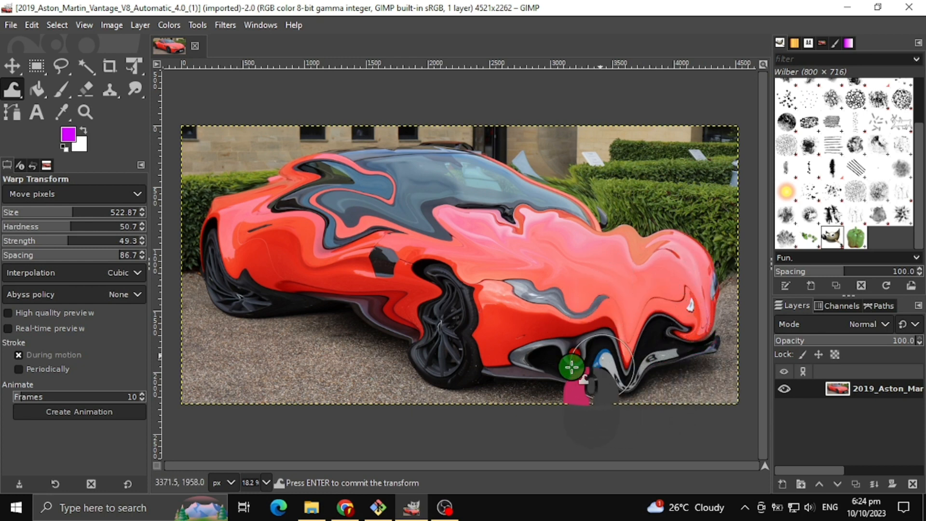
drag(570, 367, 359, 292)
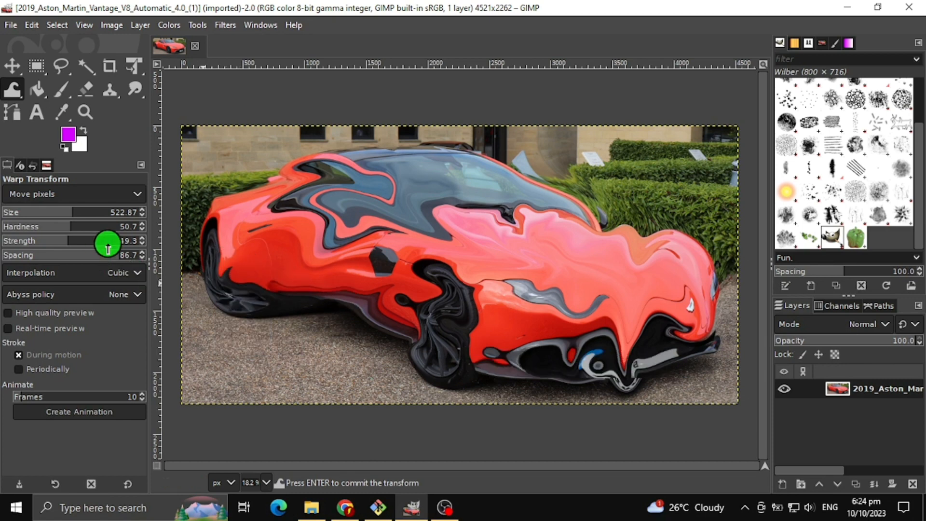
mouse_move(108, 245)
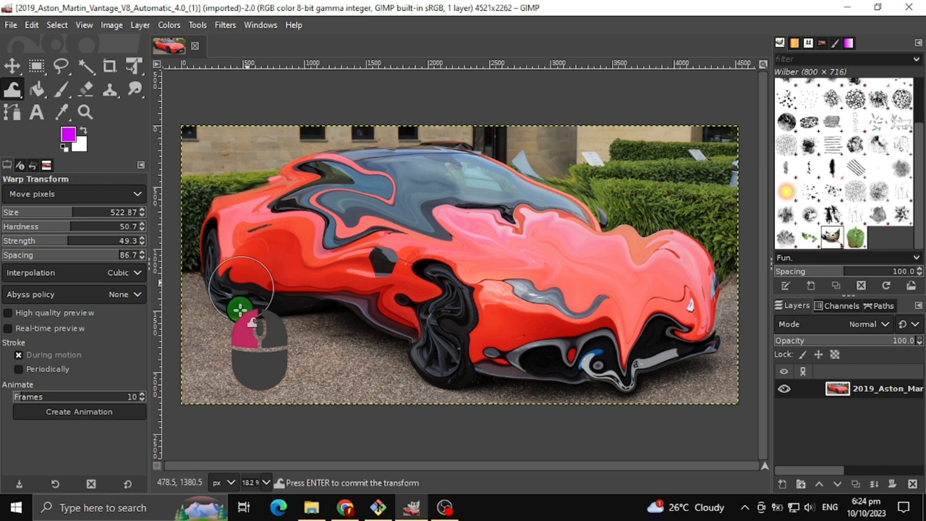
Step: With changed Spacing, swirl the rear wheel and sill, ripple the hood and smear the windscreen base, door and pavement
drag(236, 309, 293, 312)
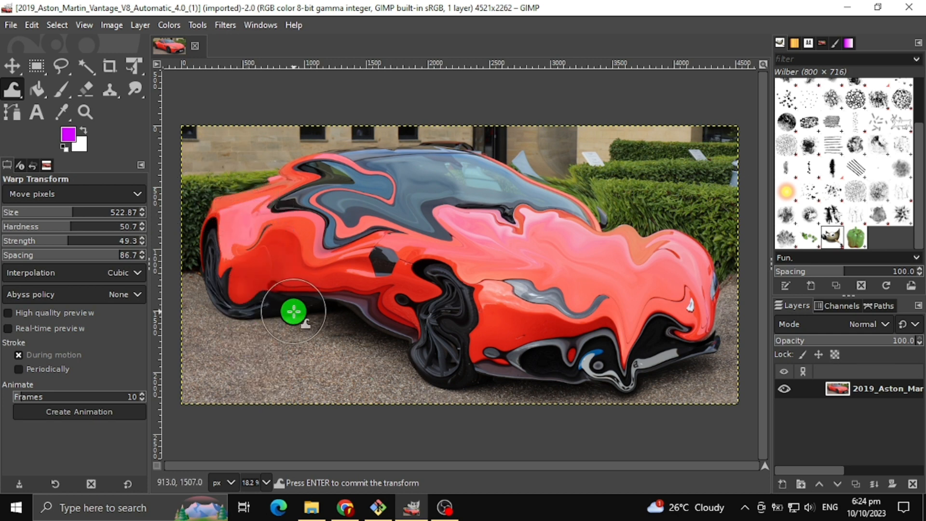
drag(293, 312, 208, 310)
text(6.9)
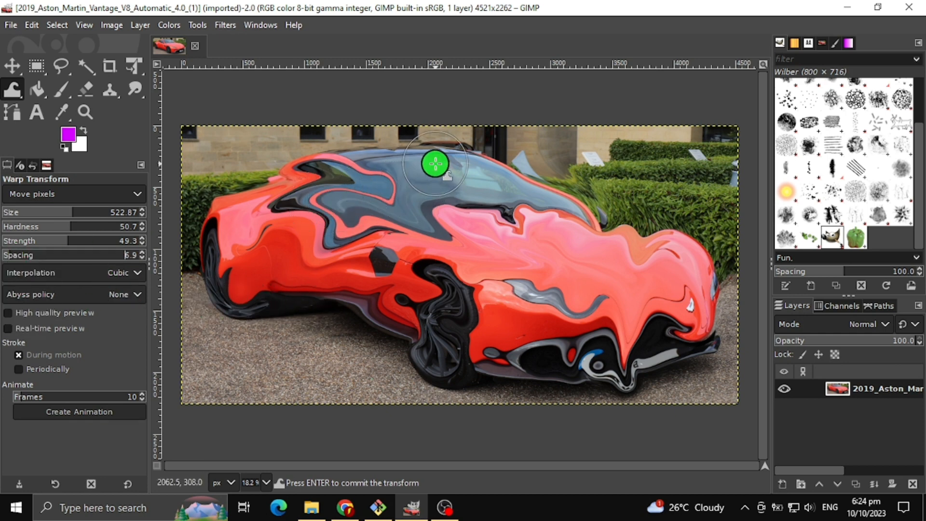
drag(434, 164, 582, 208)
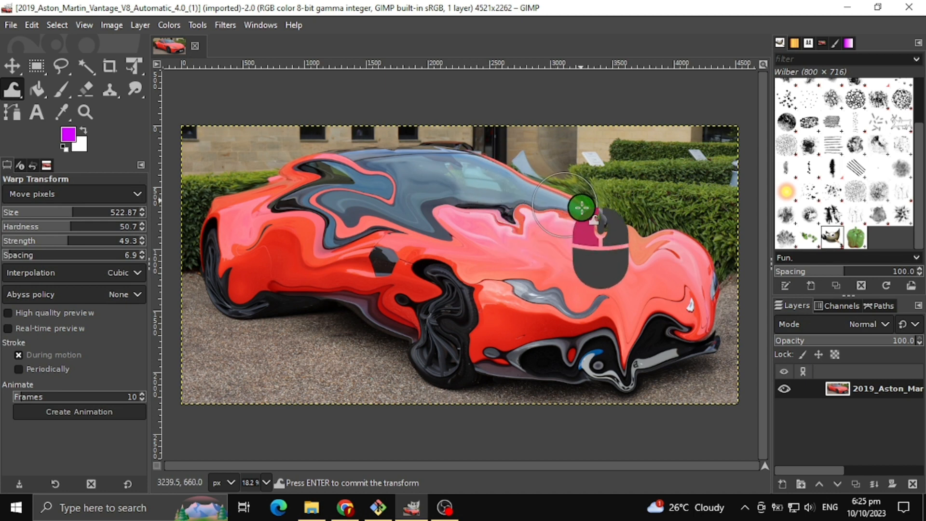
drag(581, 207, 570, 278)
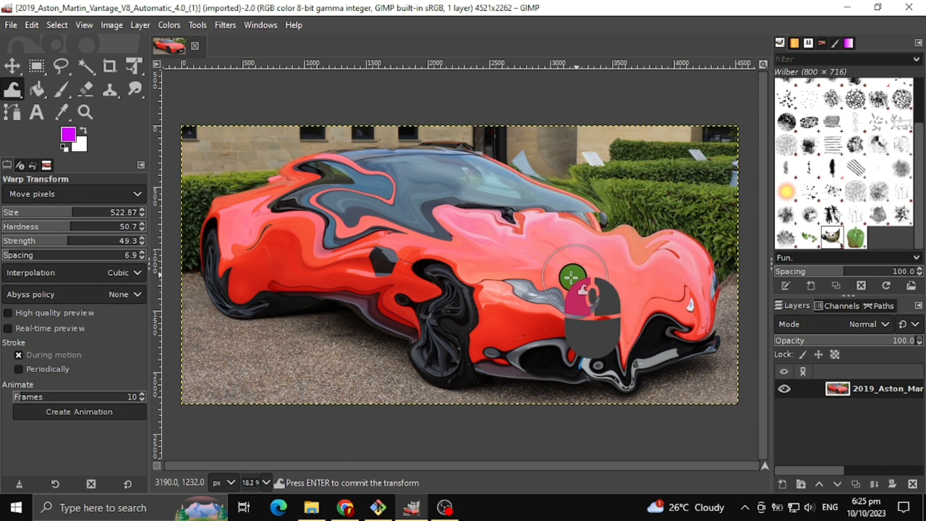
drag(570, 275, 464, 212)
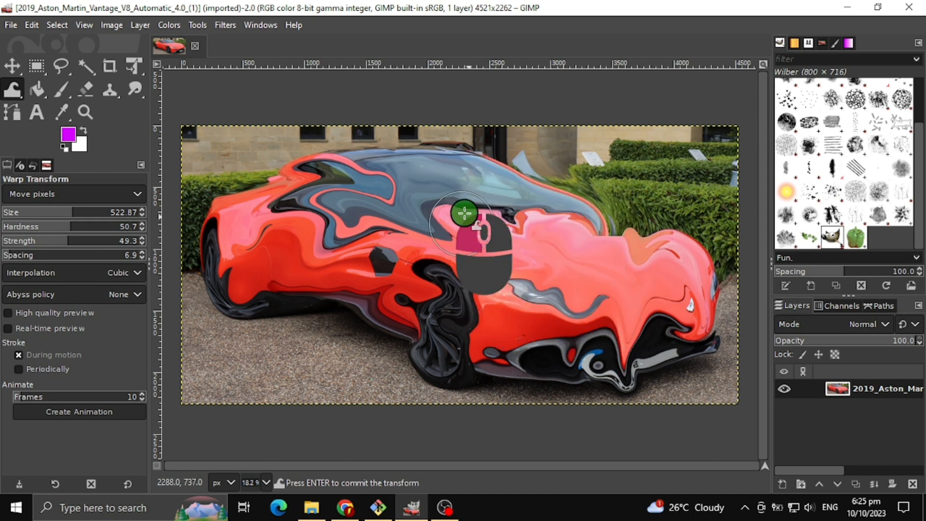
drag(464, 212, 307, 257)
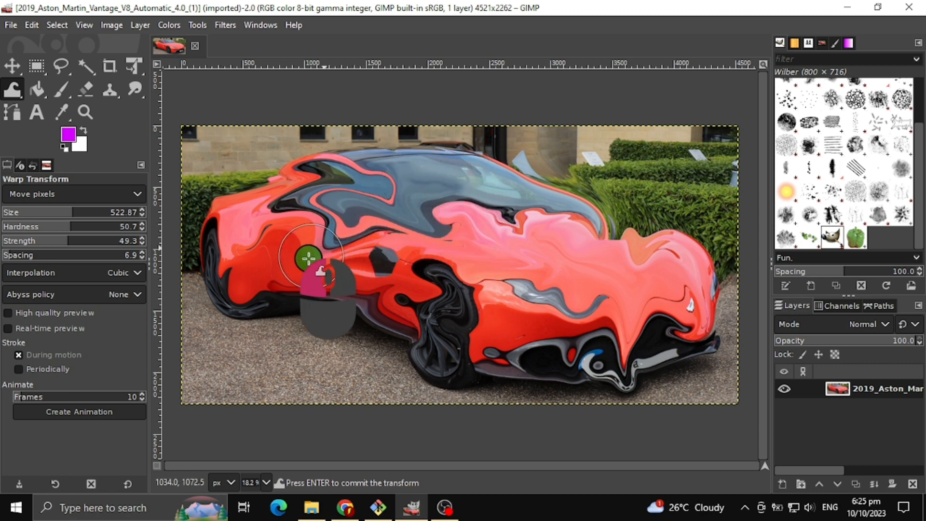
drag(306, 257, 209, 375)
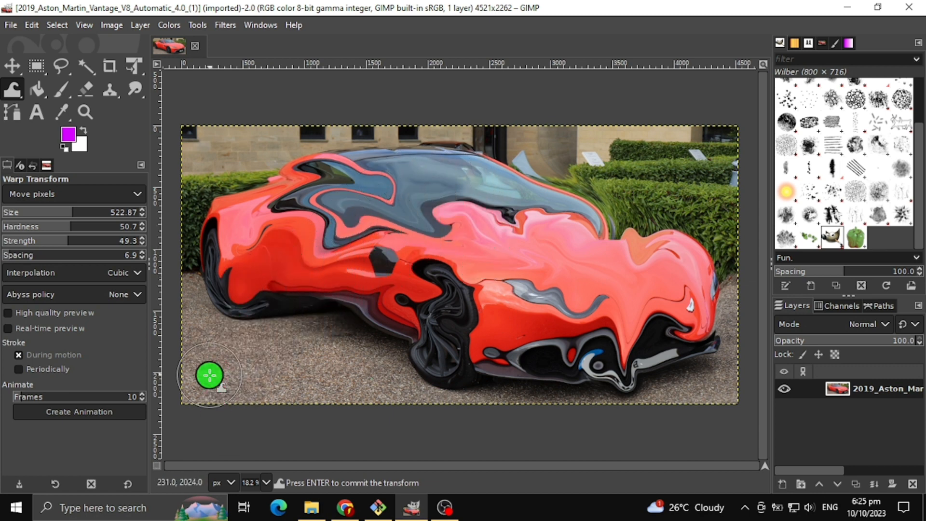
drag(209, 376, 600, 189)
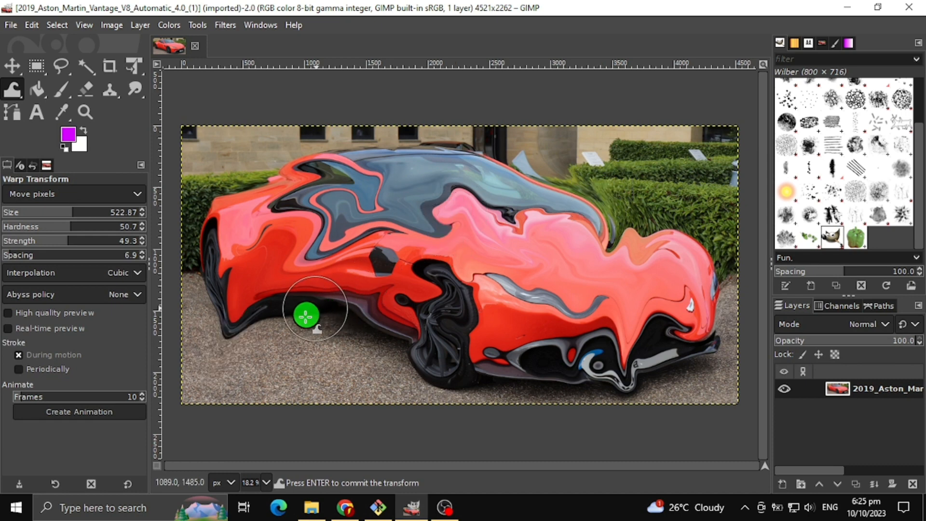
Step: Twist the lower door, front wheel and bumper into liquid swirls and warp the hedge and rear roof
drag(306, 317, 454, 348)
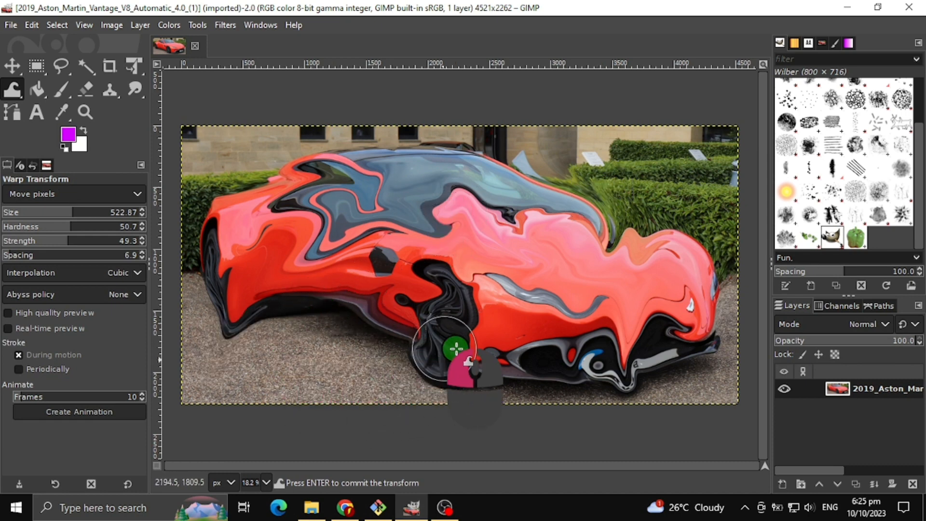
drag(454, 348, 593, 307)
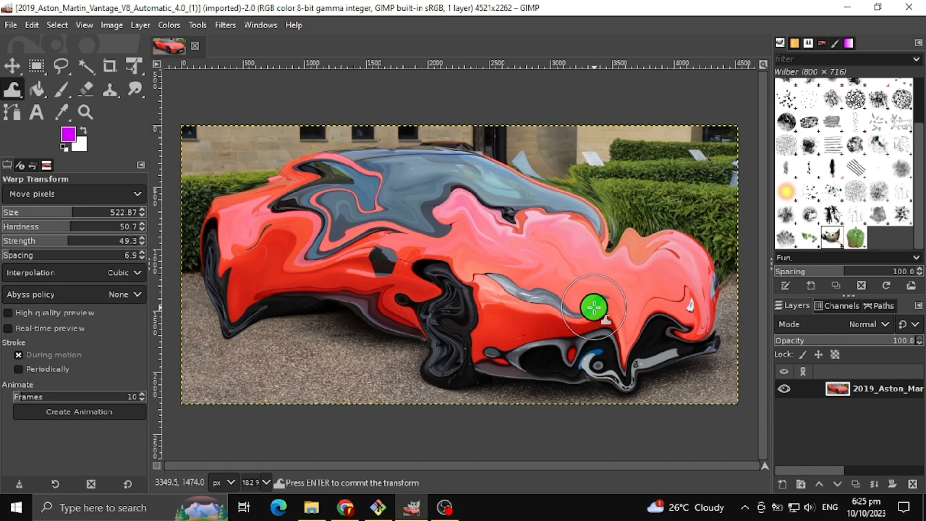
drag(593, 306, 665, 102)
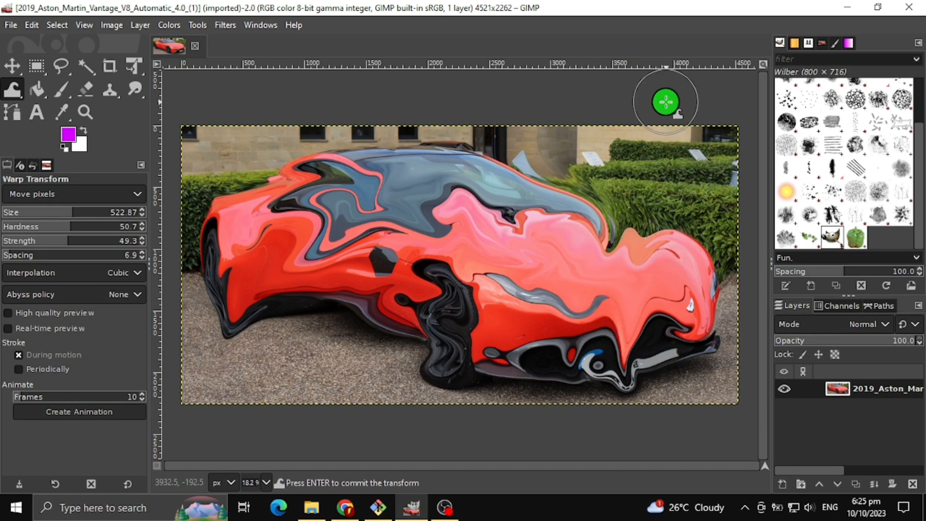
mouse_move(588, 147)
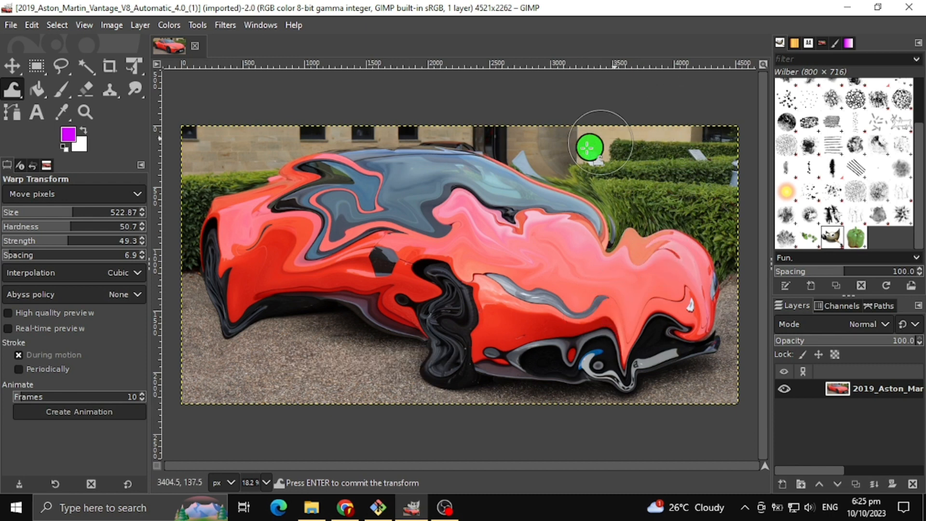
drag(587, 147, 481, 303)
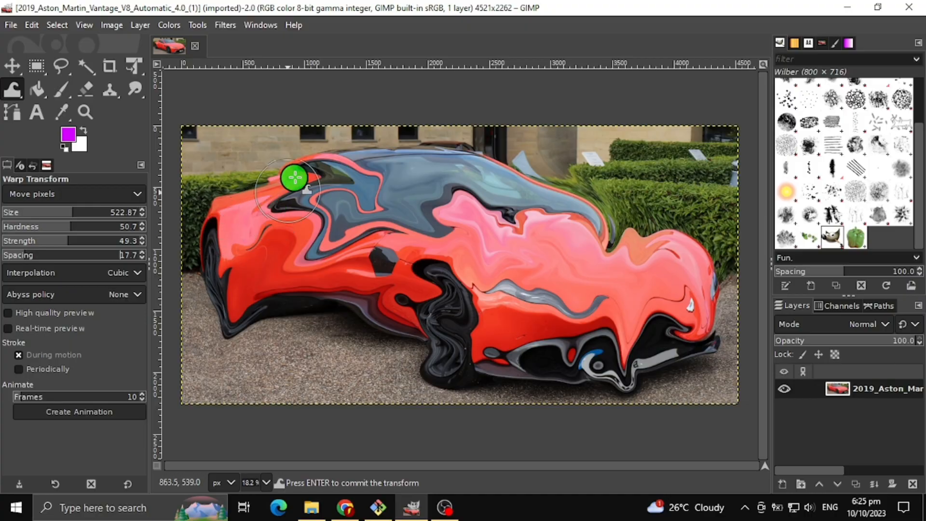
drag(294, 177, 261, 233)
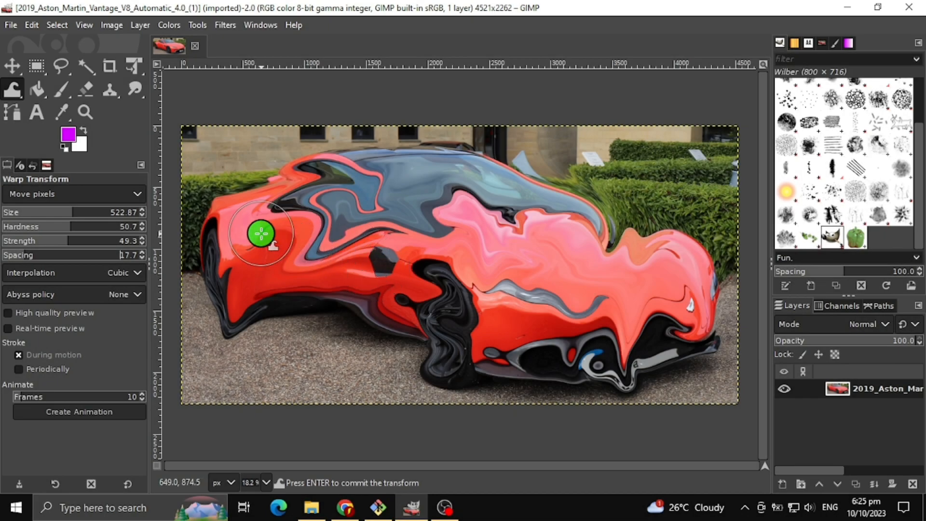
Step: Show the warp interpolation choices: None, Linear, Cubic, NoHalo, LoHalo
click(74, 272)
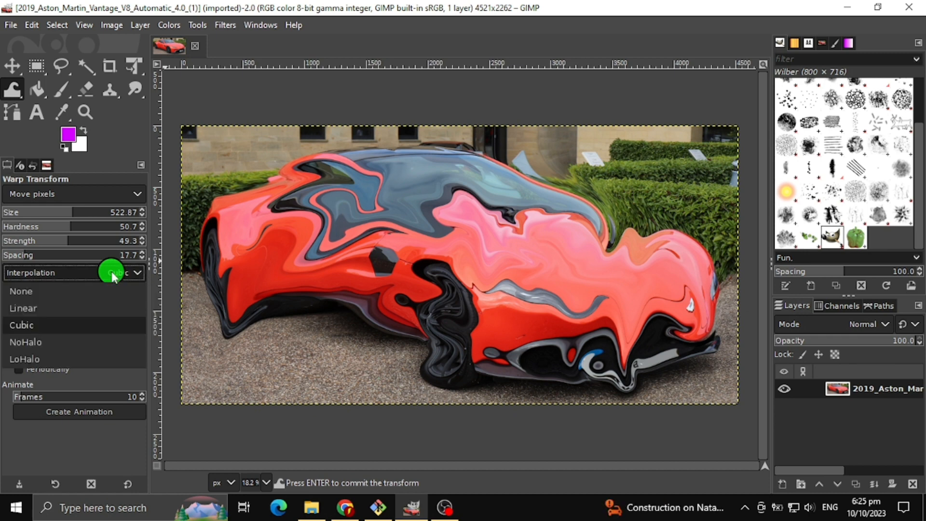
mouse_move(100, 307)
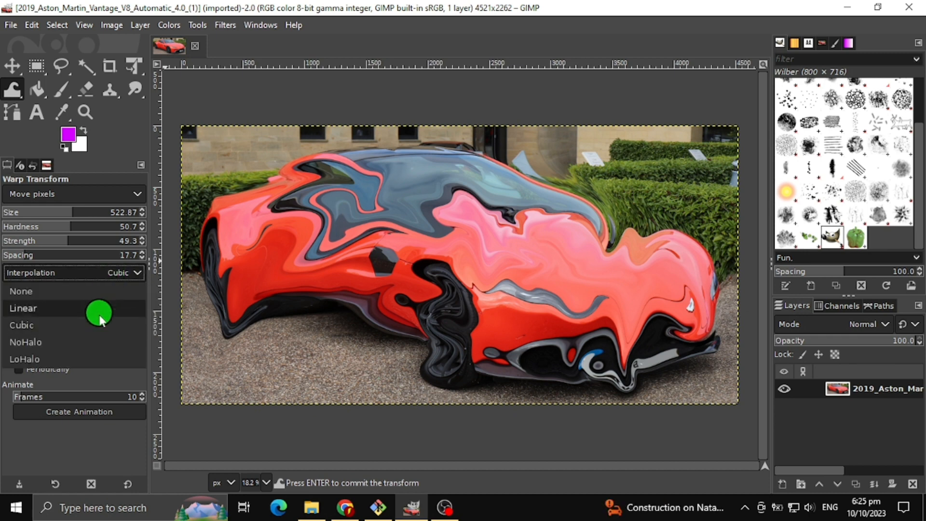